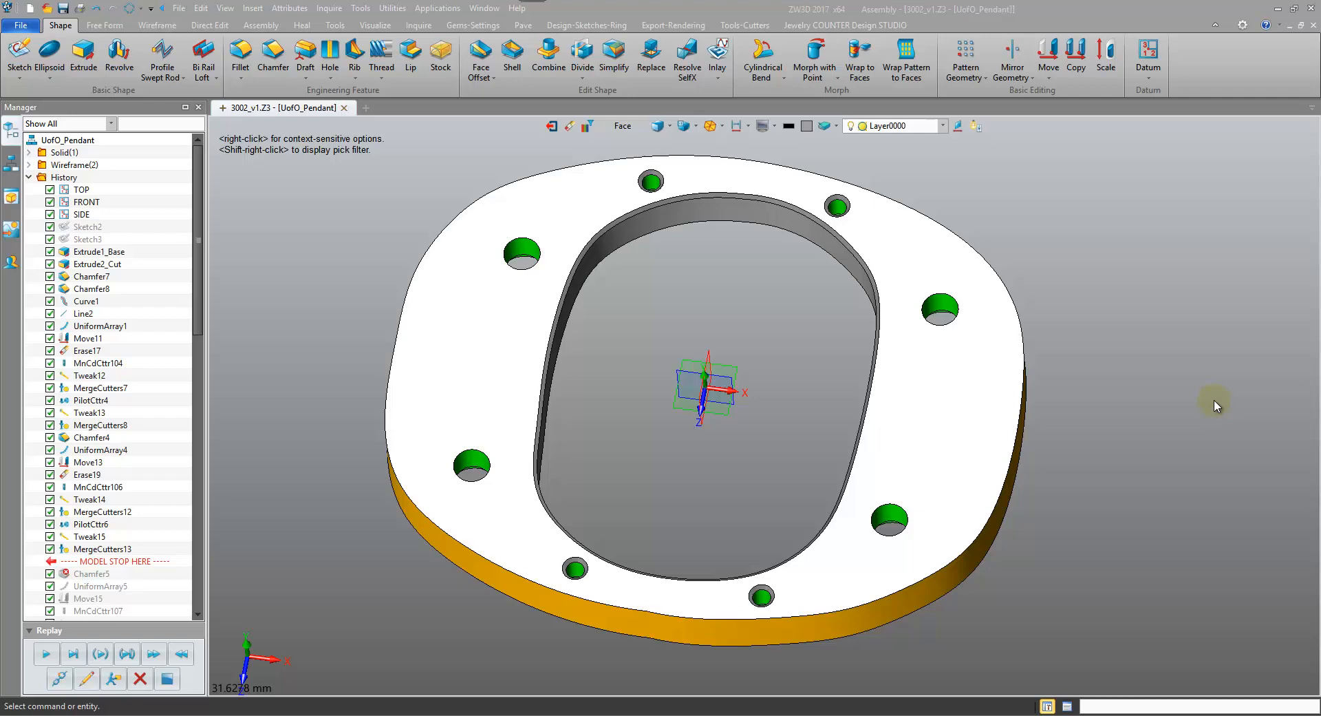
Step: Pick a mounting hole's top edge for the 0.41-setback chamfer
scroll("up", 3)
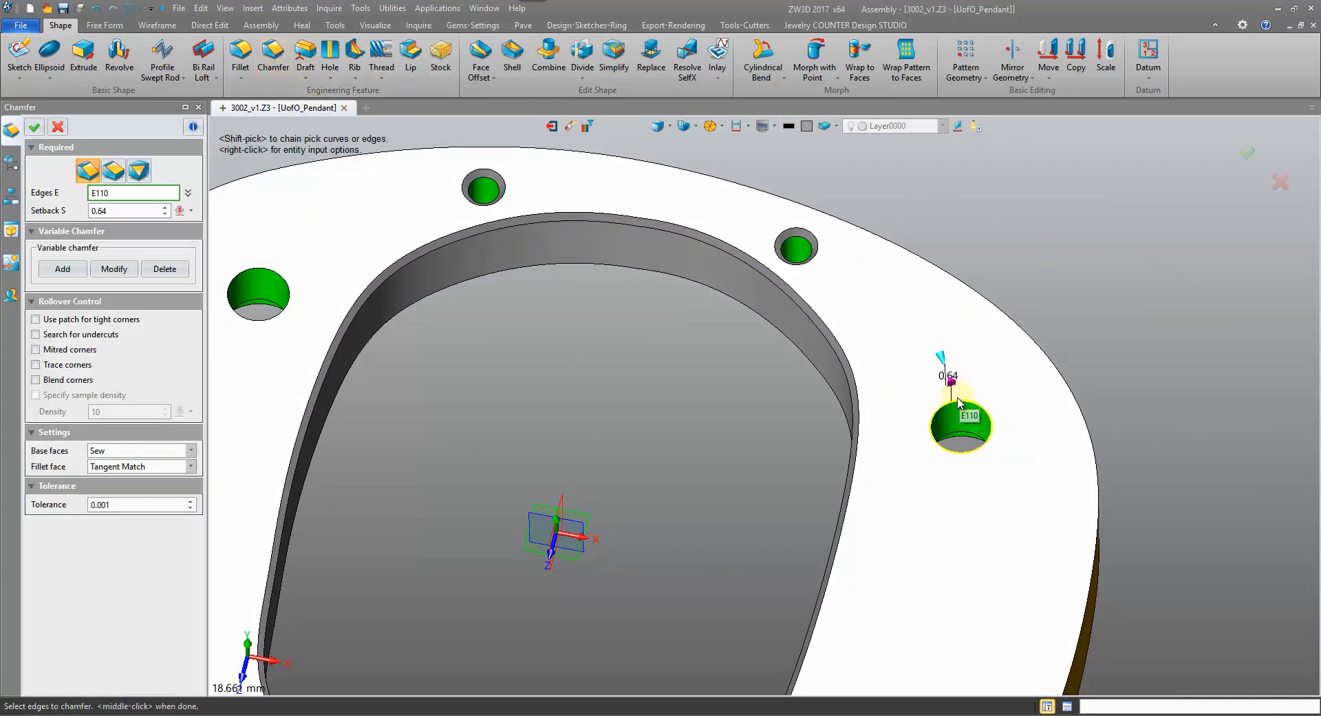
left_click(960, 413)
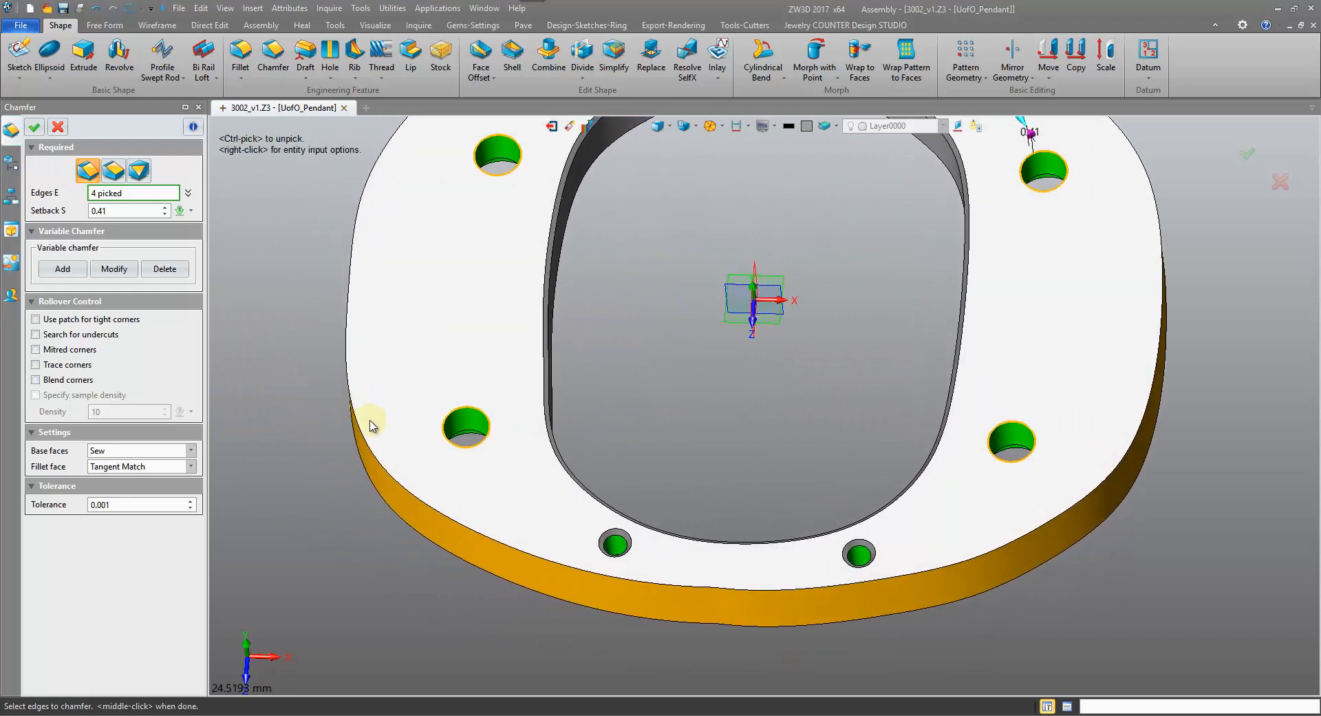
mouse_move(504, 412)
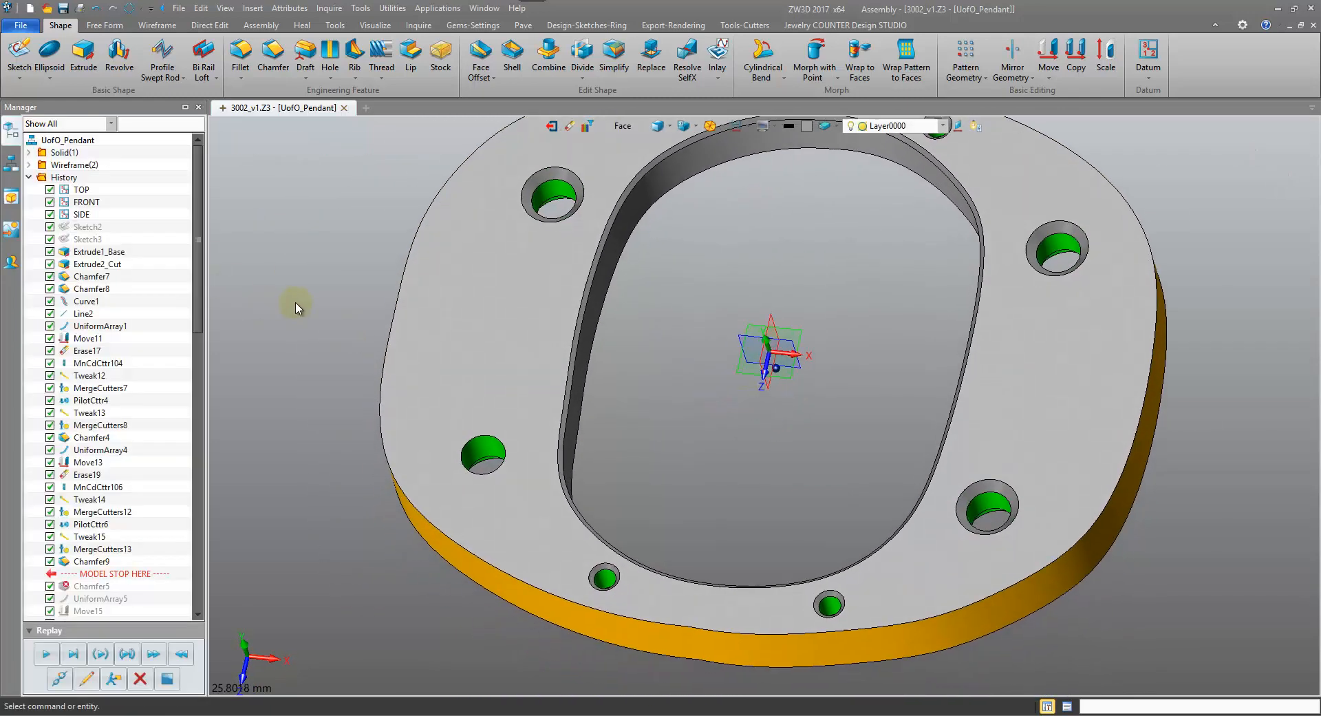
left_click(273, 57)
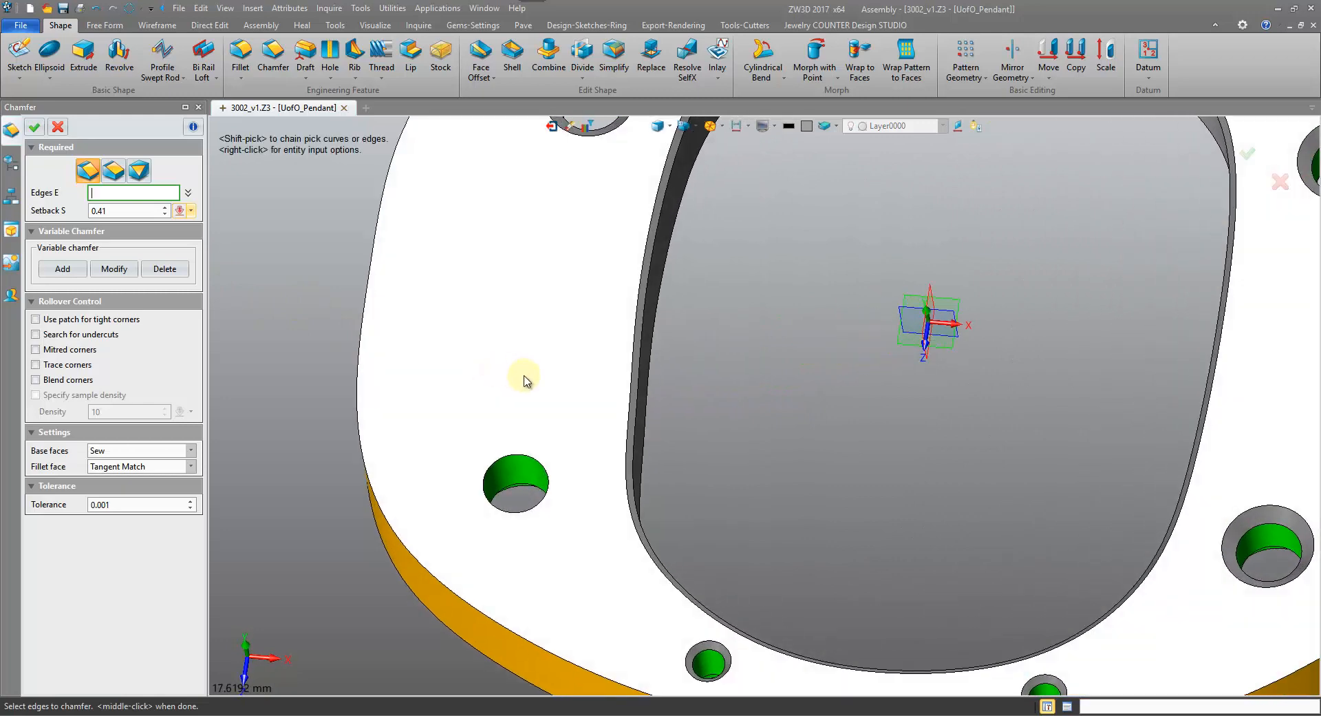
left_click(515, 483)
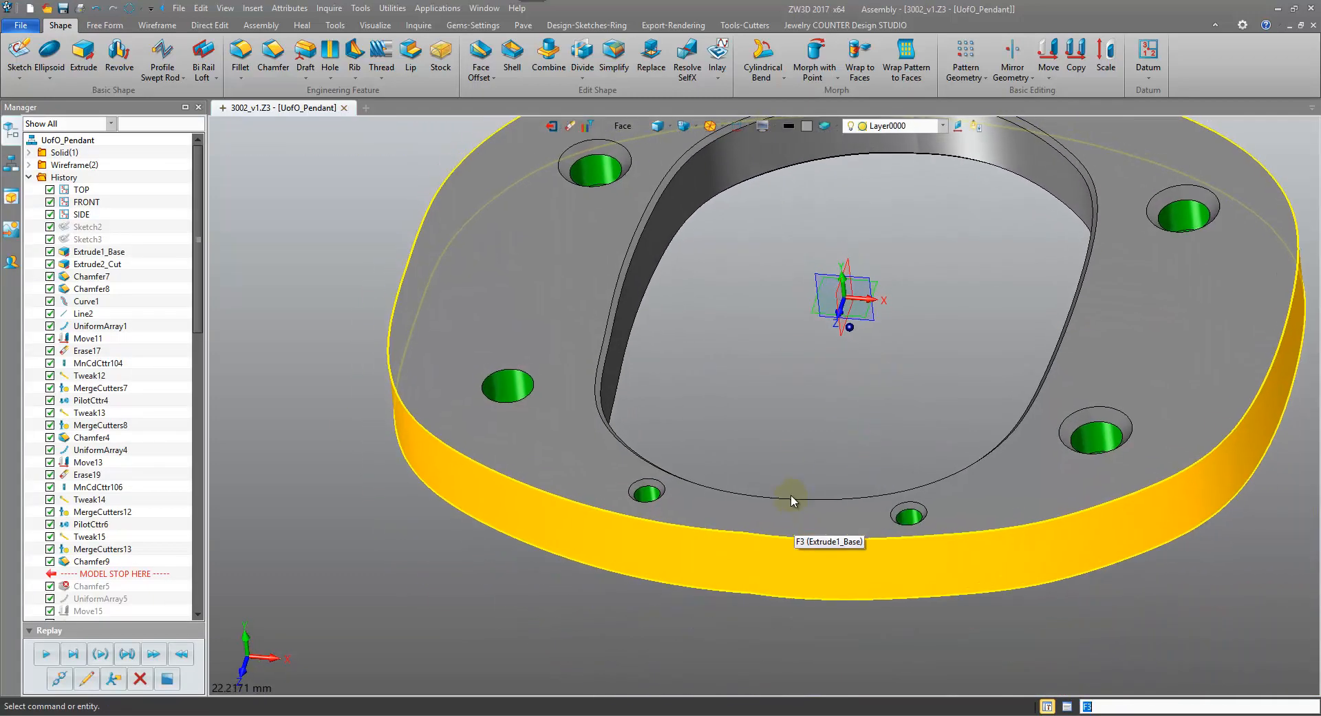
scroll("up", 3)
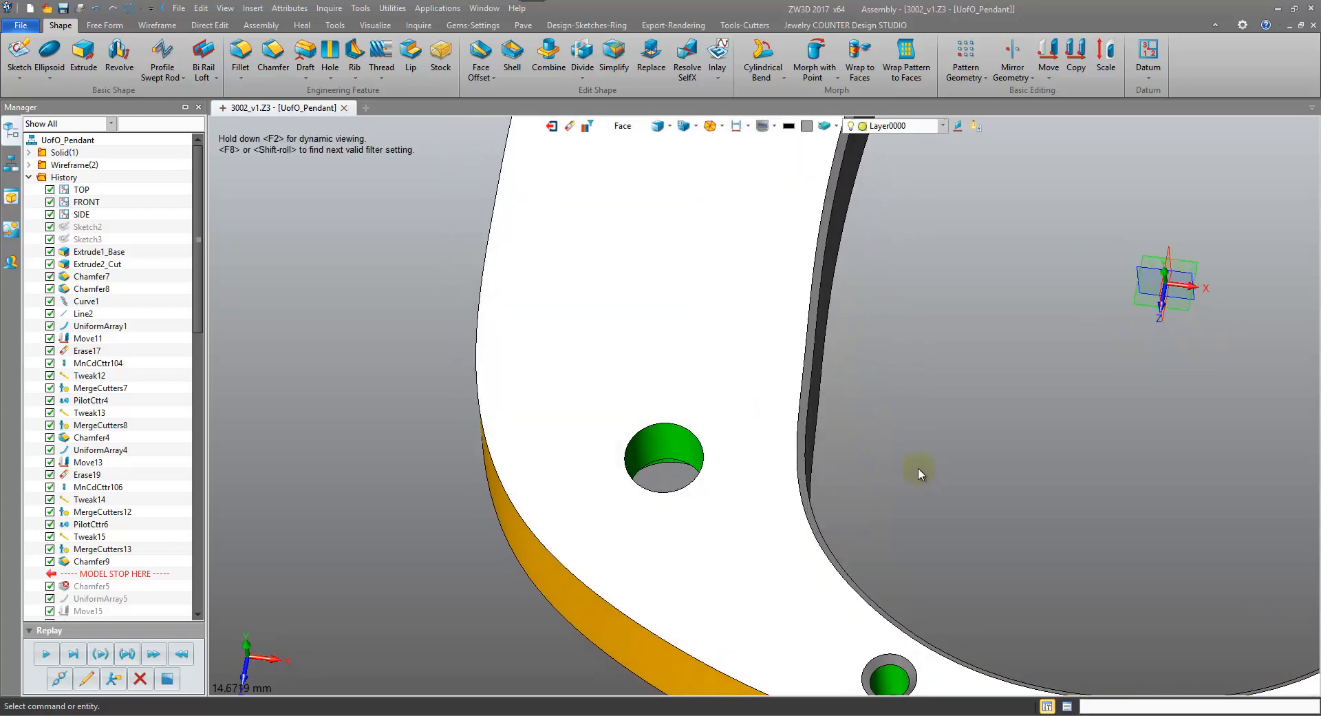
mouse_move(908, 475)
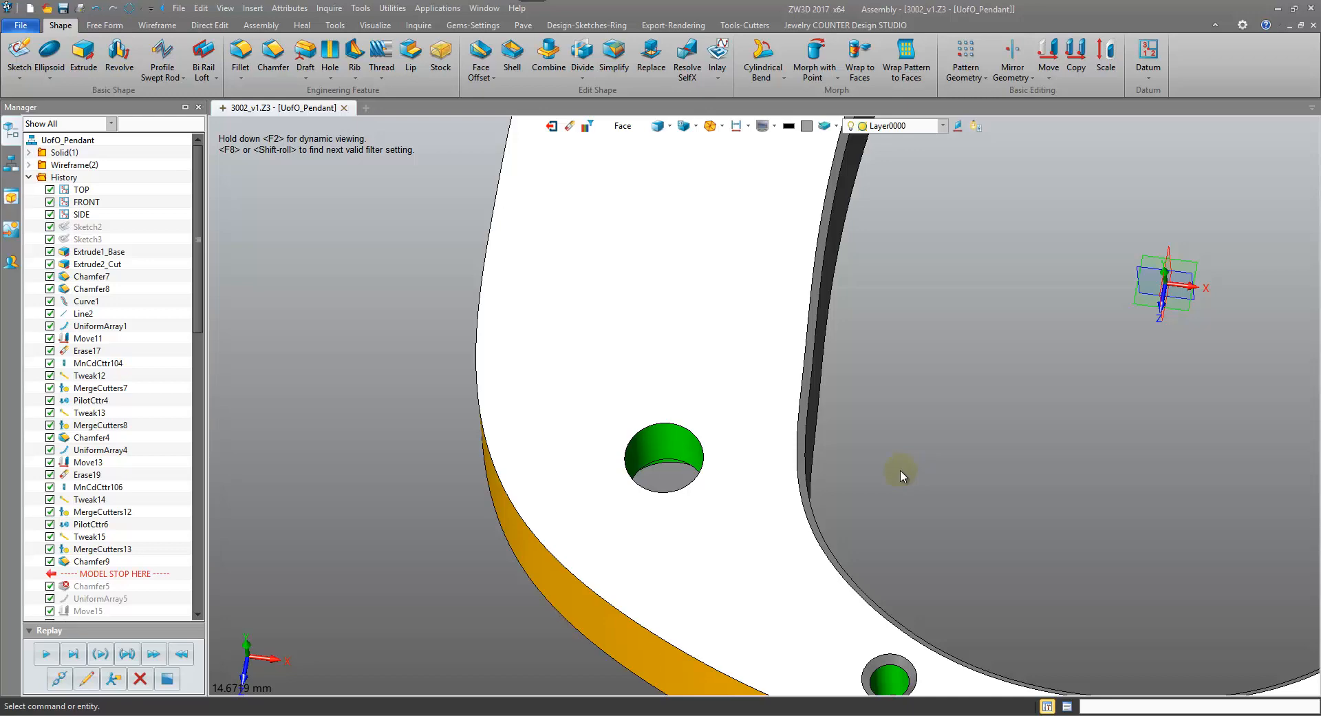
mouse_move(604, 437)
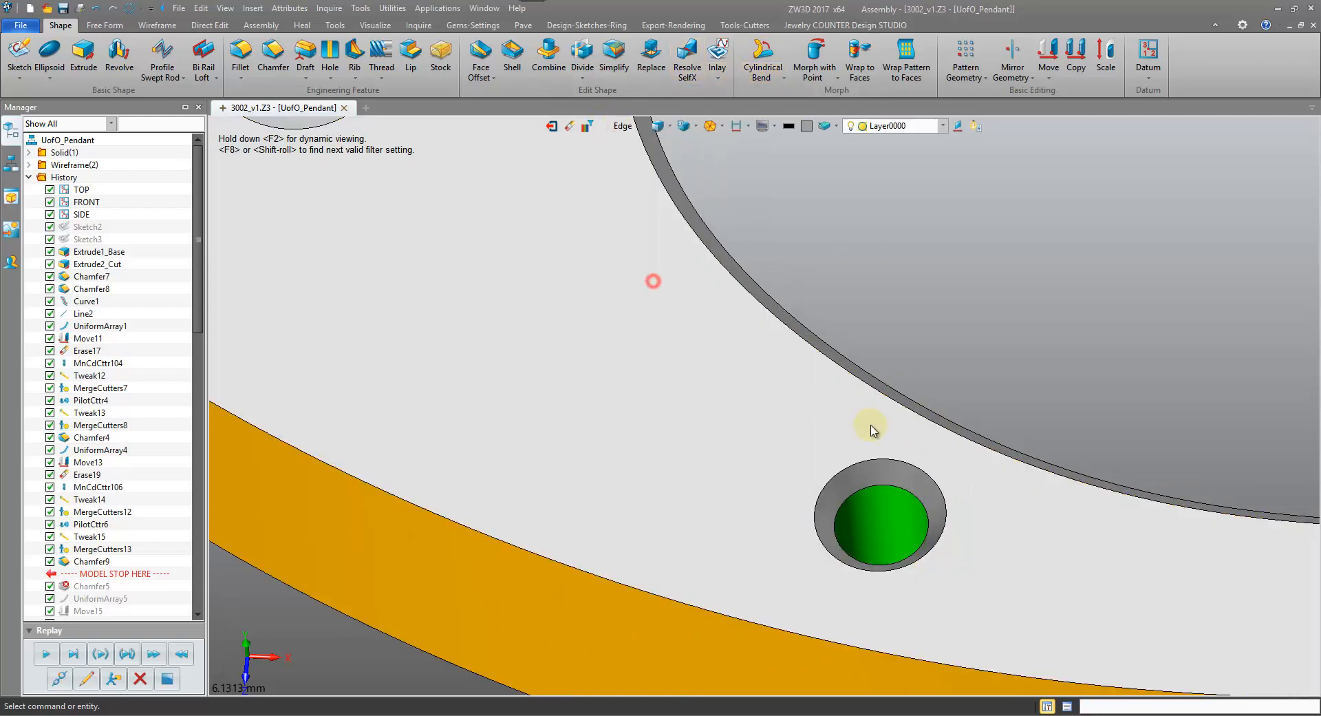
mouse_move(884, 490)
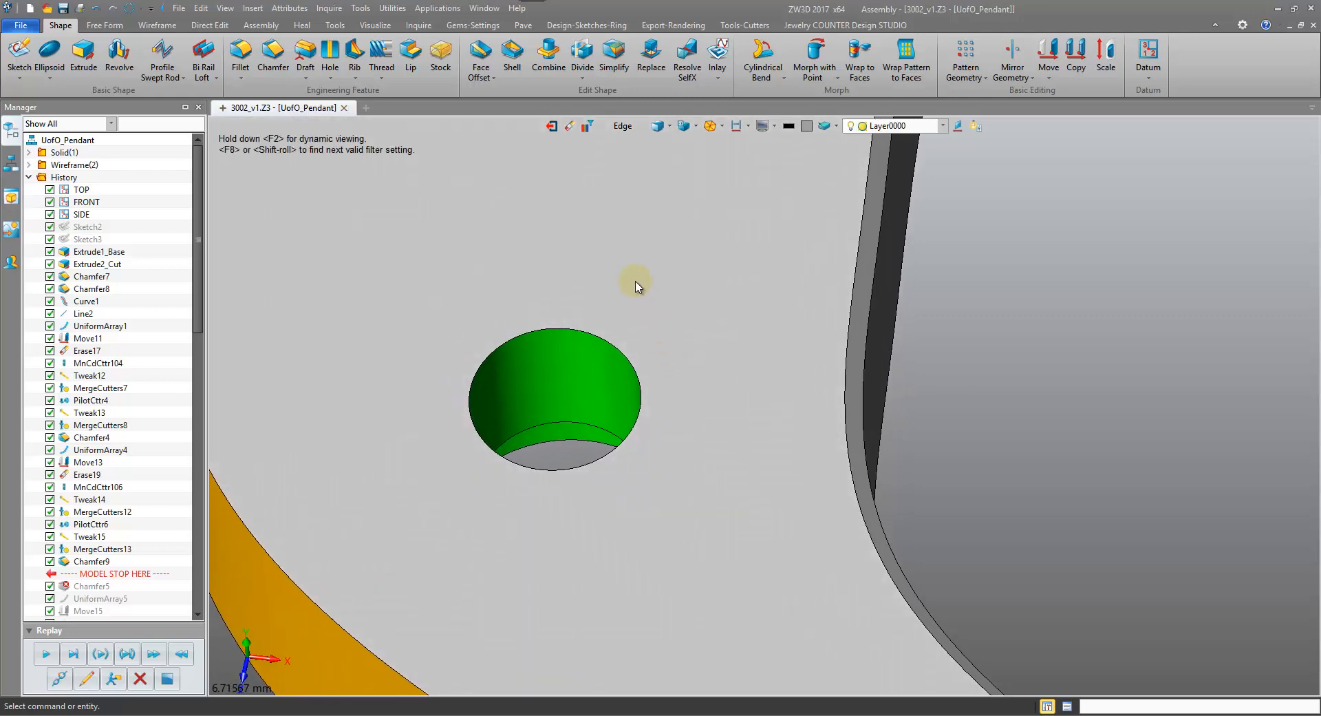
mouse_move(157, 24)
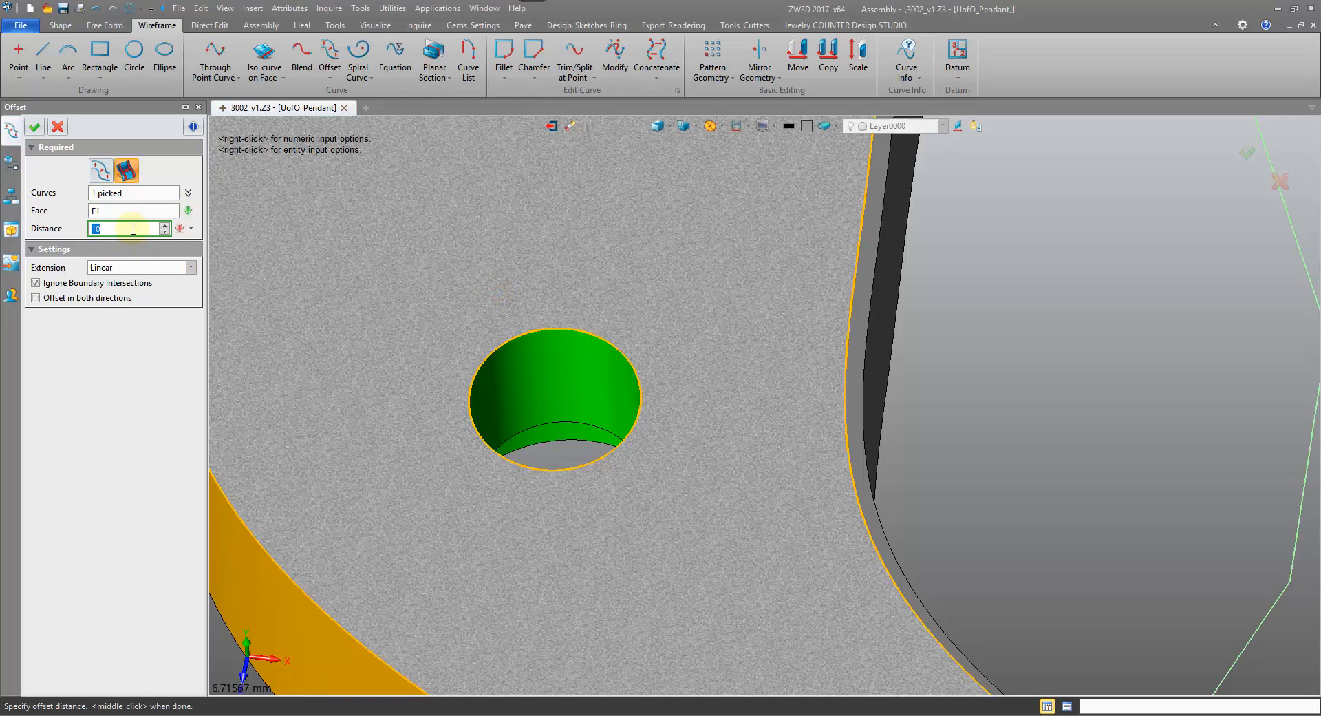
Step: Offset the hole's top edge by 0.25 on the plate top and by 2 inside the hole wall
type("0.25")
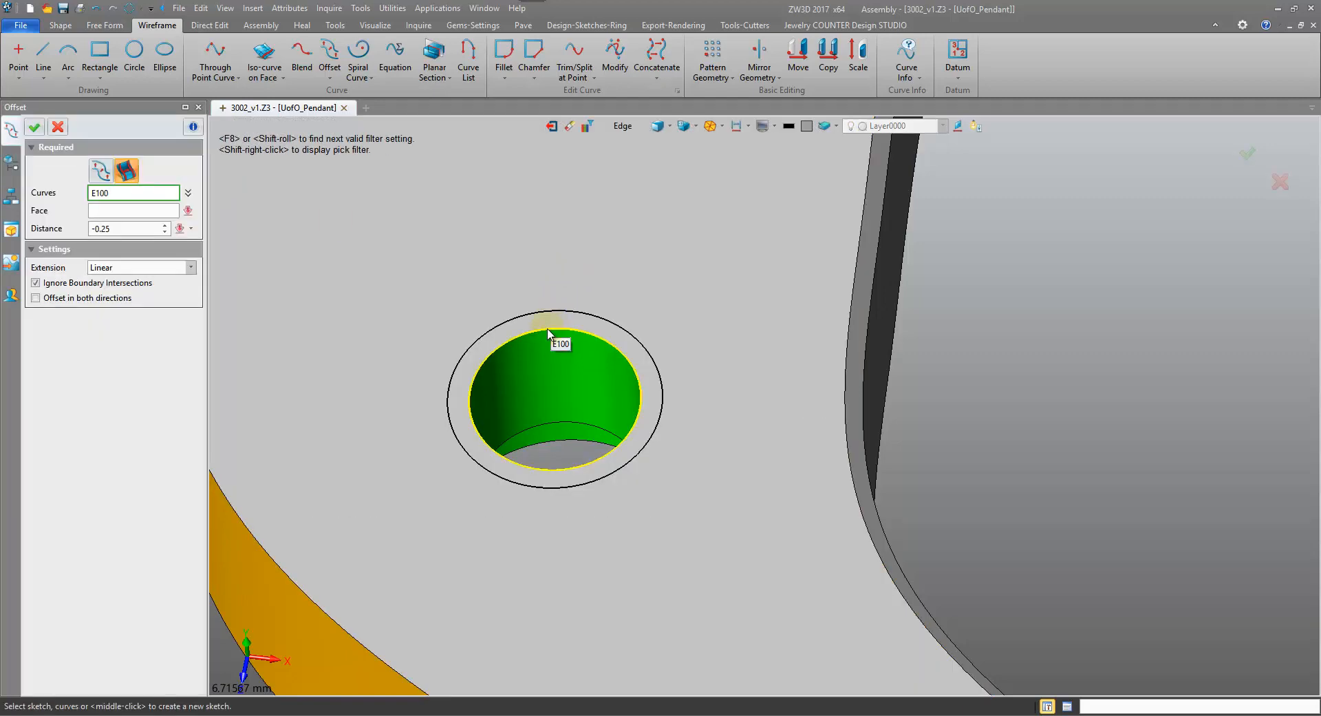
left_click(548, 337)
type("0.")
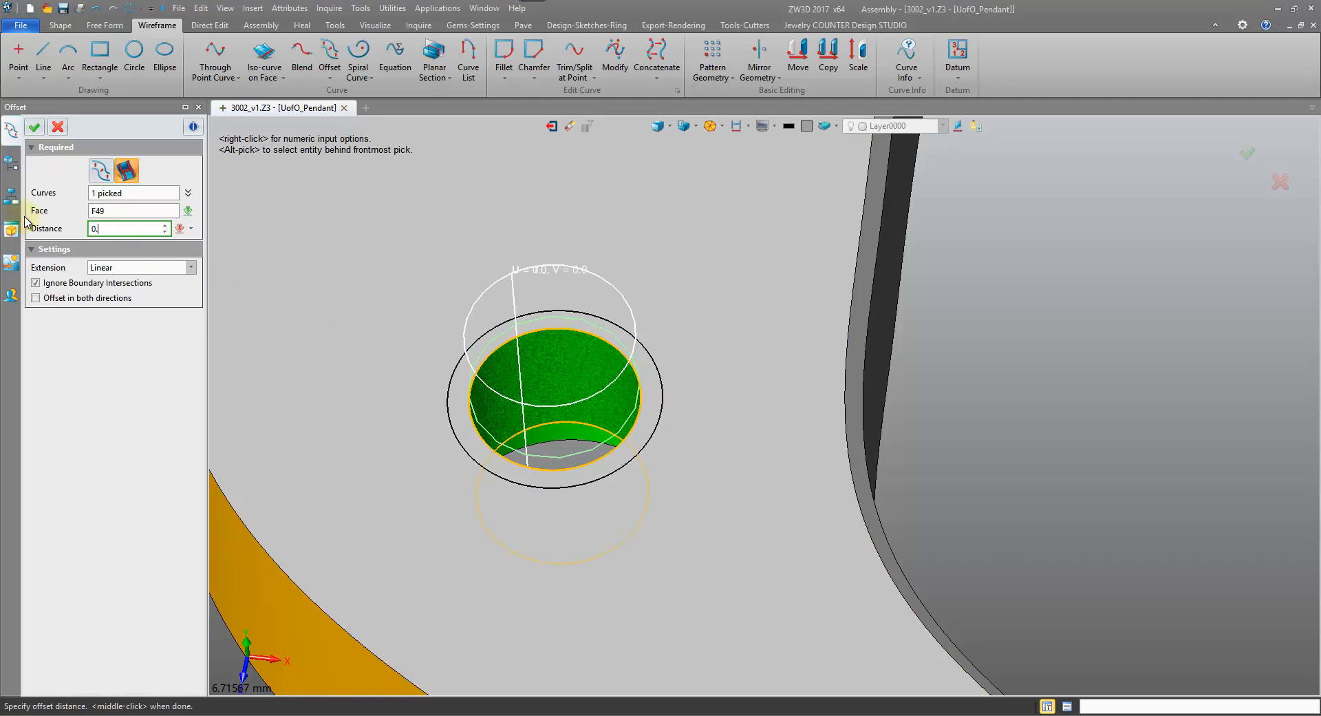
type("2")
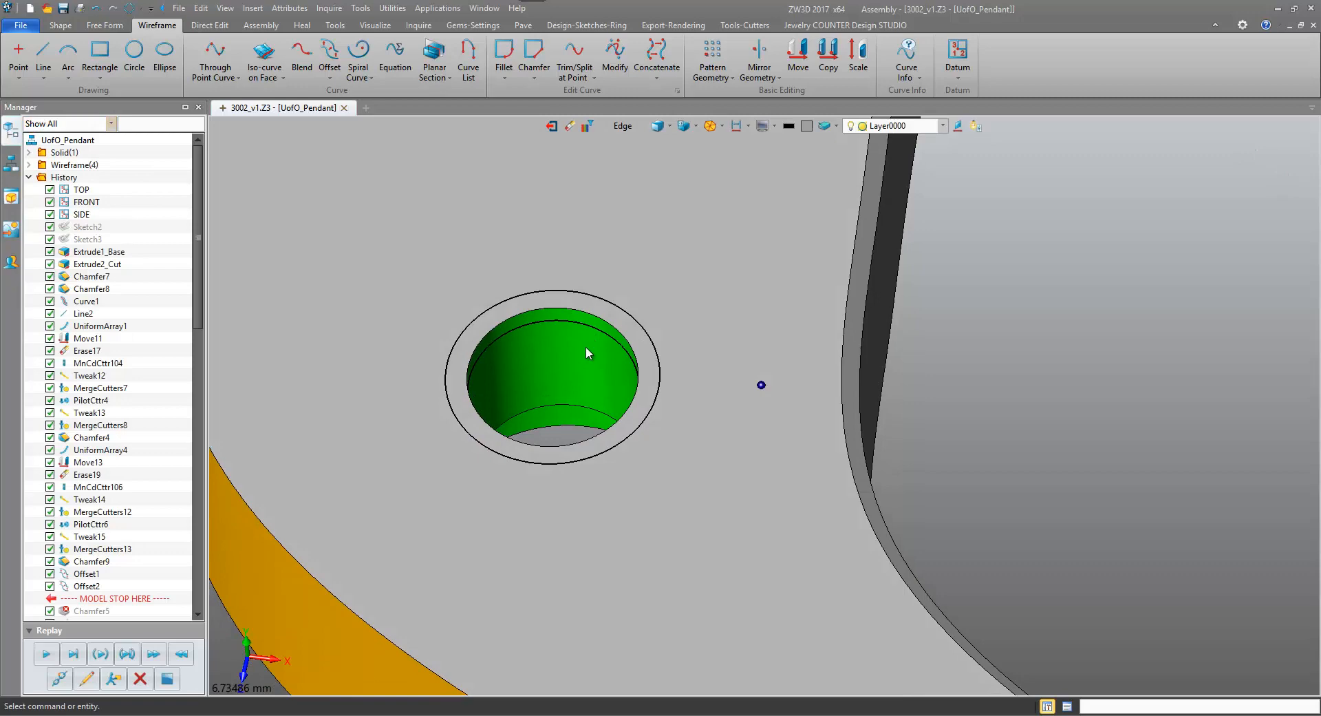
left_click_drag(588, 353, 555, 309)
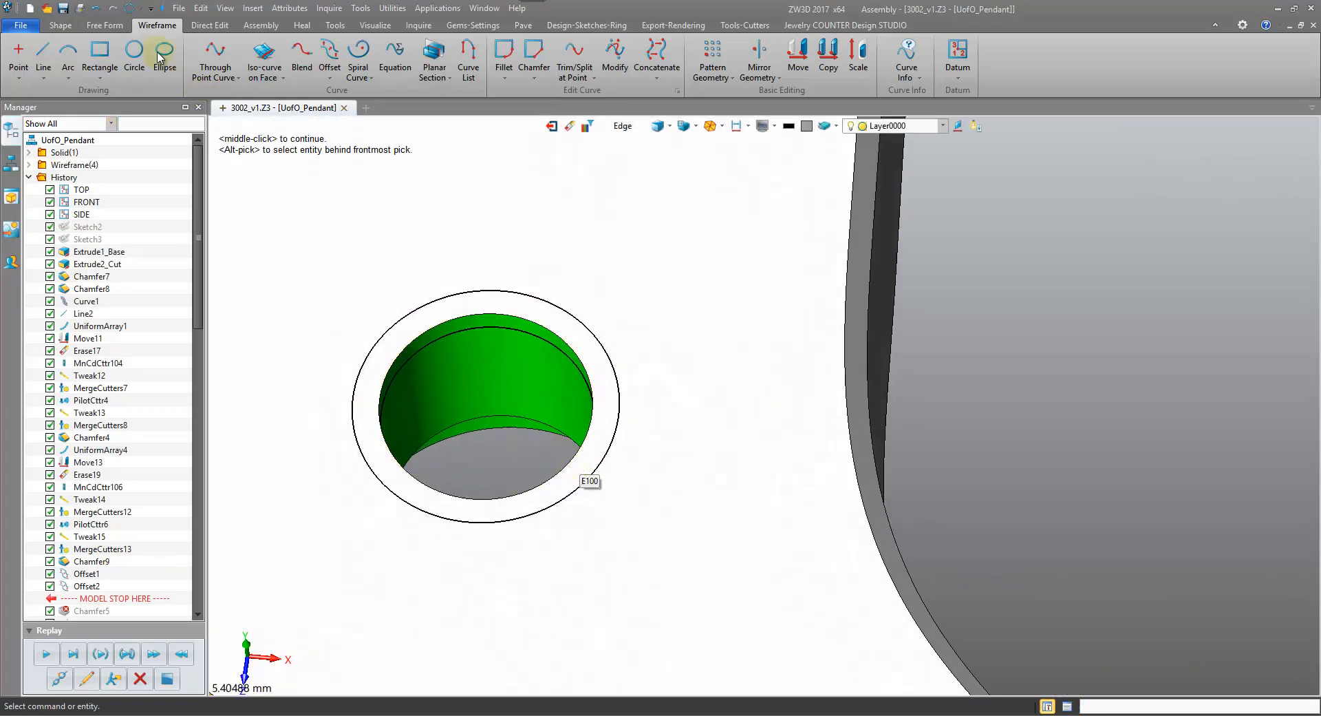
Step: Split the plate top and hole wall along the outer ring and inner offset curve (Divide1)
left_click(104, 25)
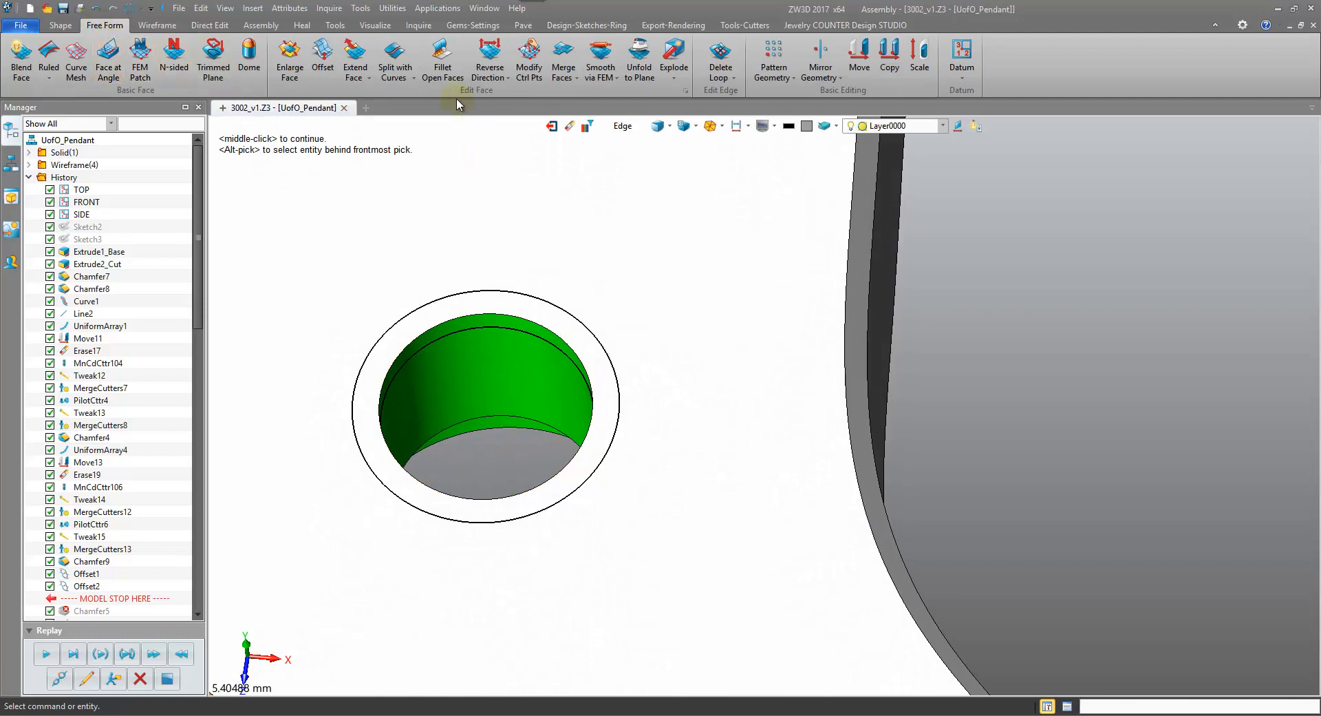
mouse_move(395, 53)
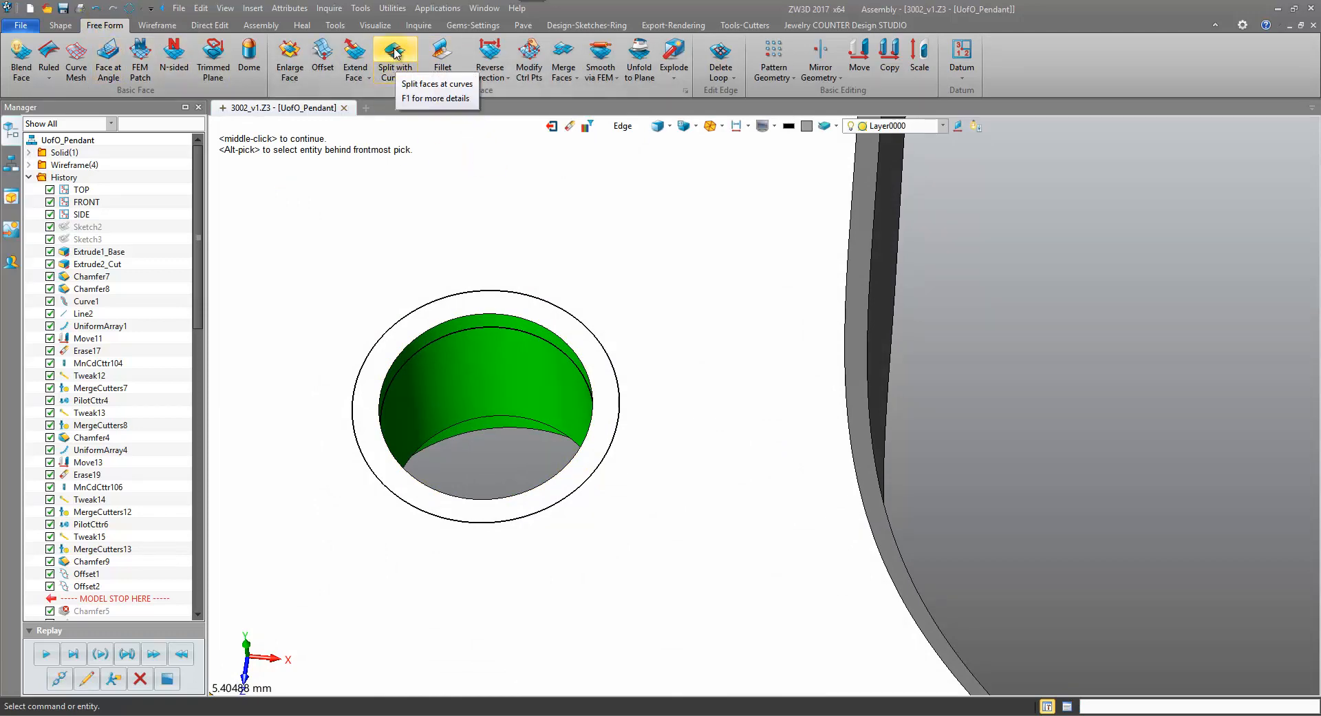
left_click(395, 55)
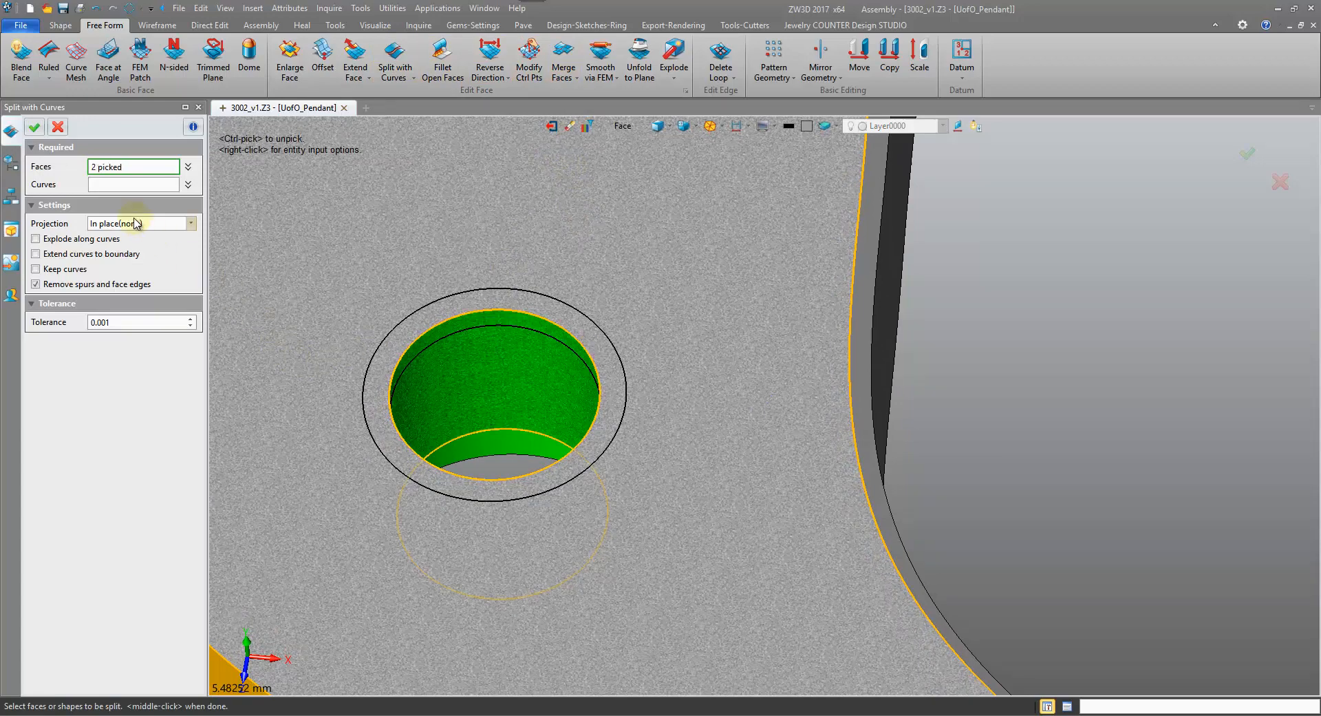
left_click(132, 184)
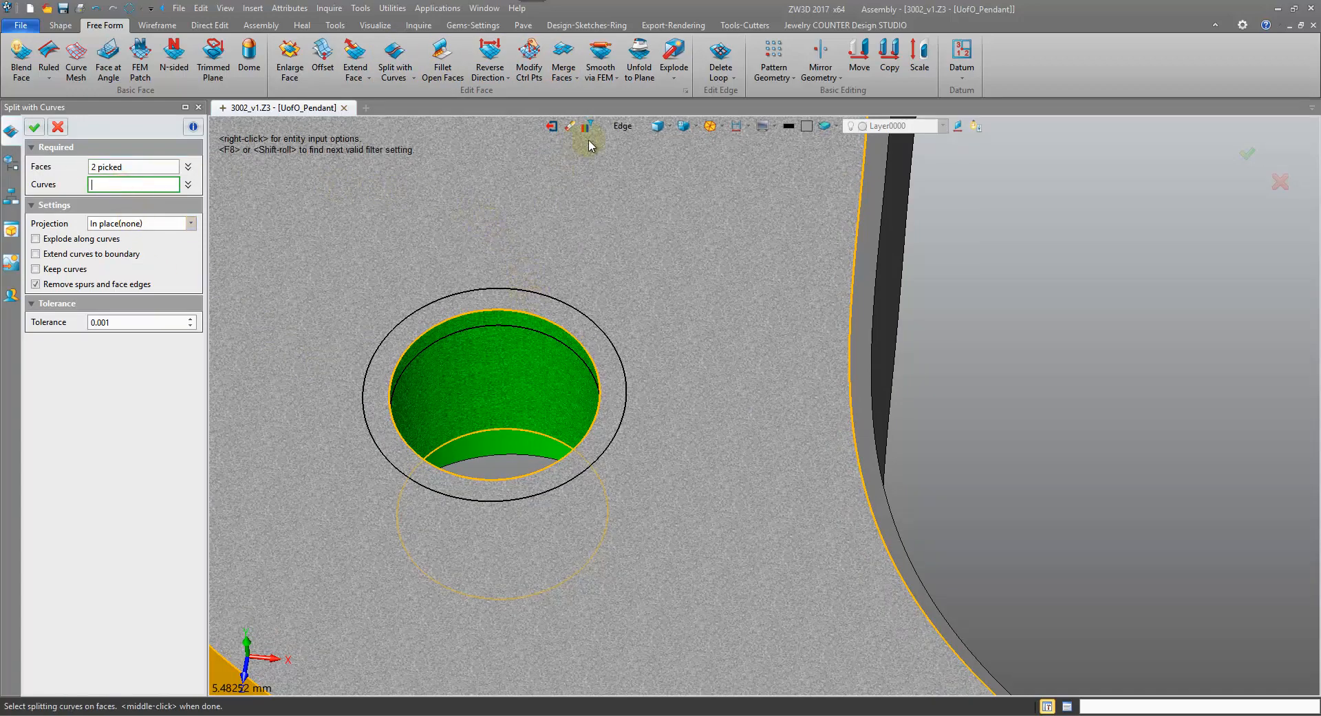
left_click(551, 297)
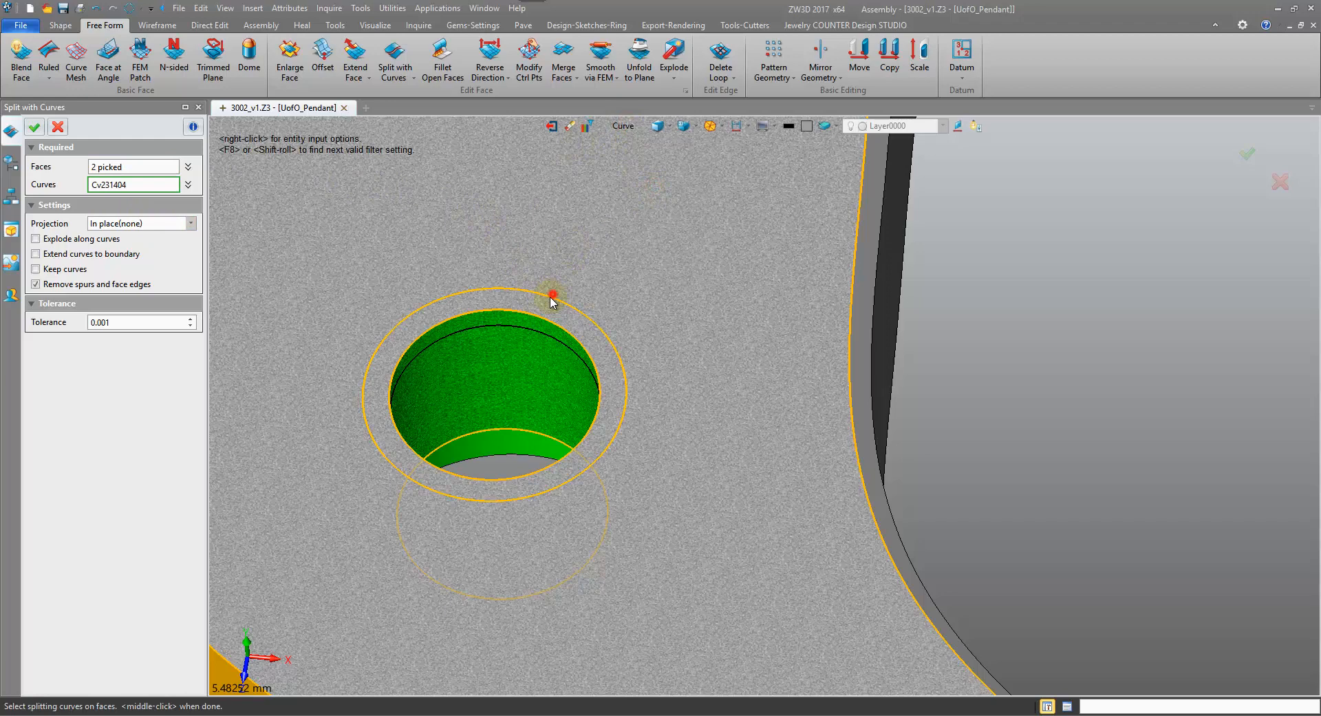
left_click(552, 297)
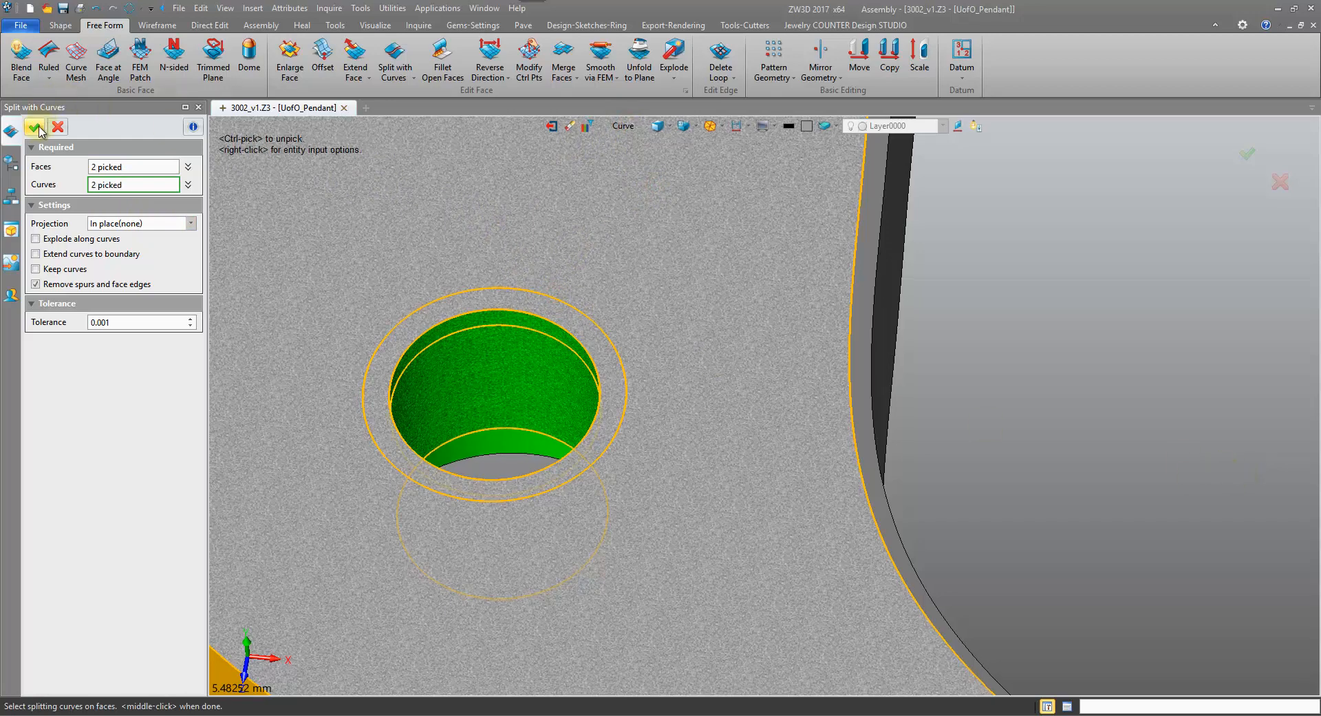
left_click(31, 132)
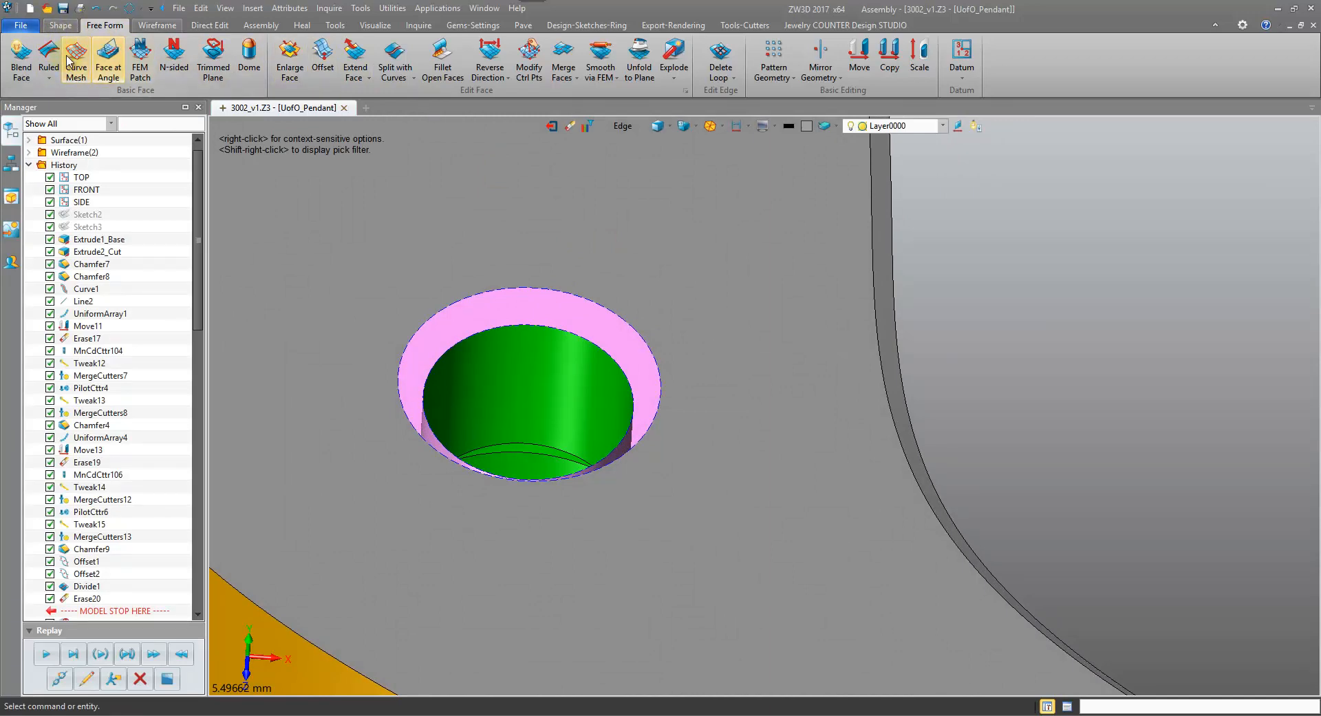
Step: Try a ruled surface across the gap using the outer ring edge and hole edge as paths
left_click(47, 55)
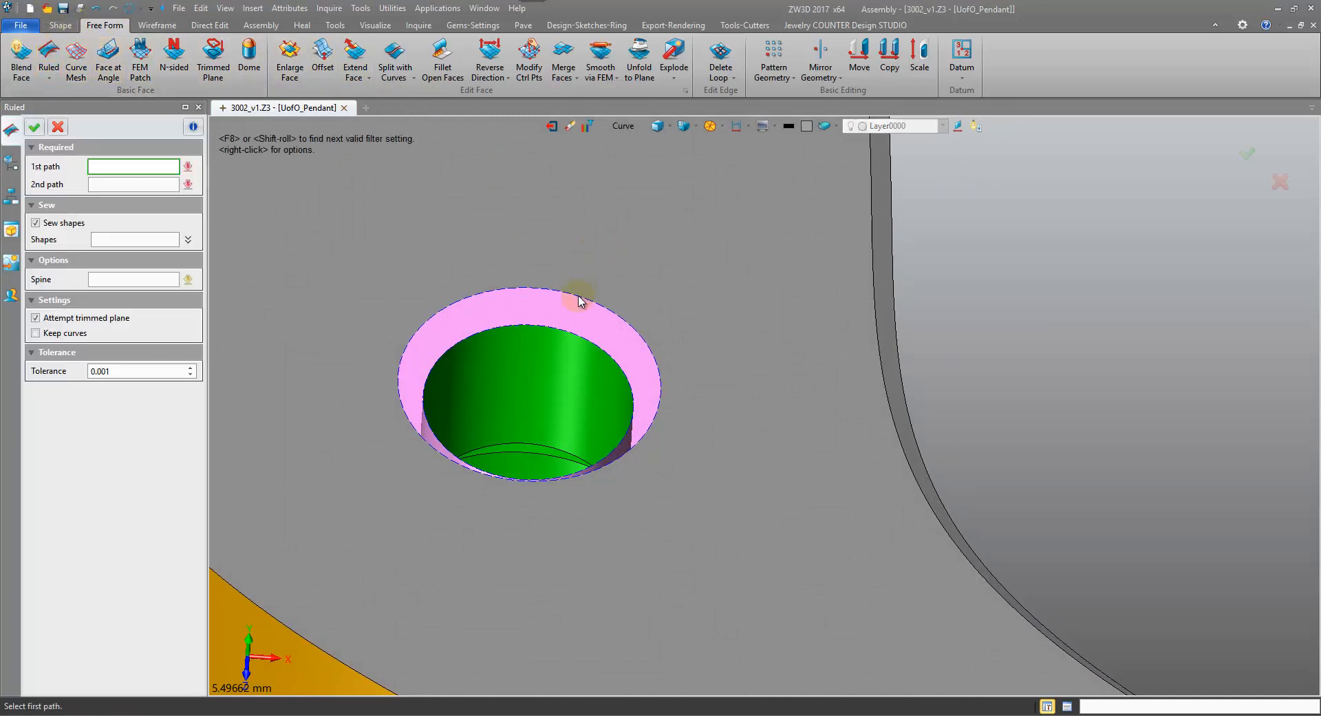
left_click(552, 295)
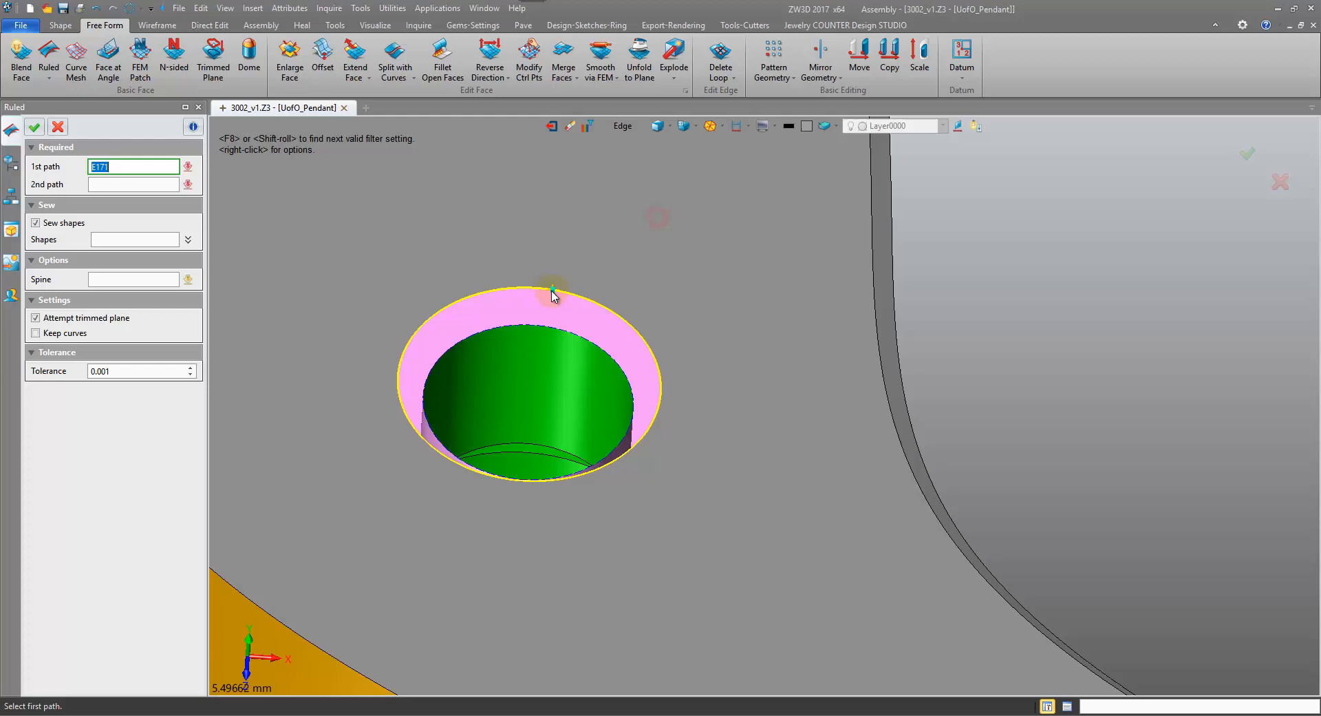
left_click(58, 127)
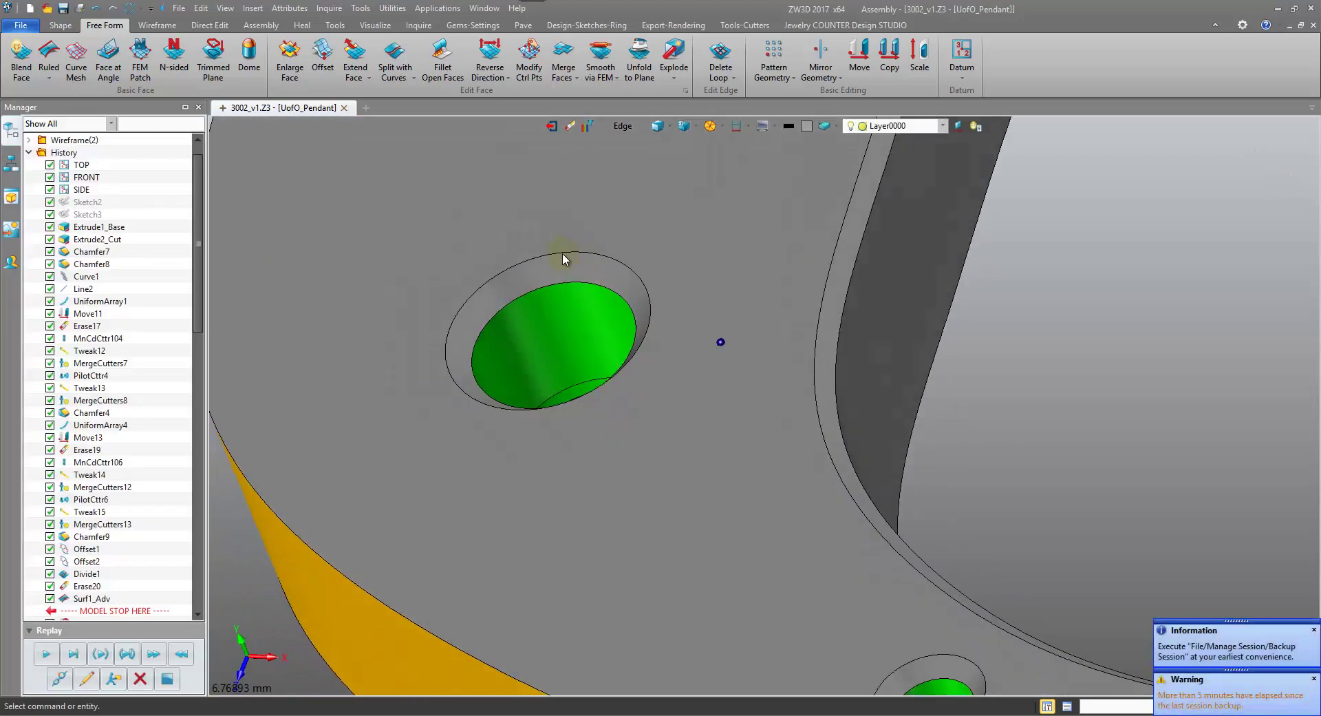
left_click_drag(562, 259, 740, 332)
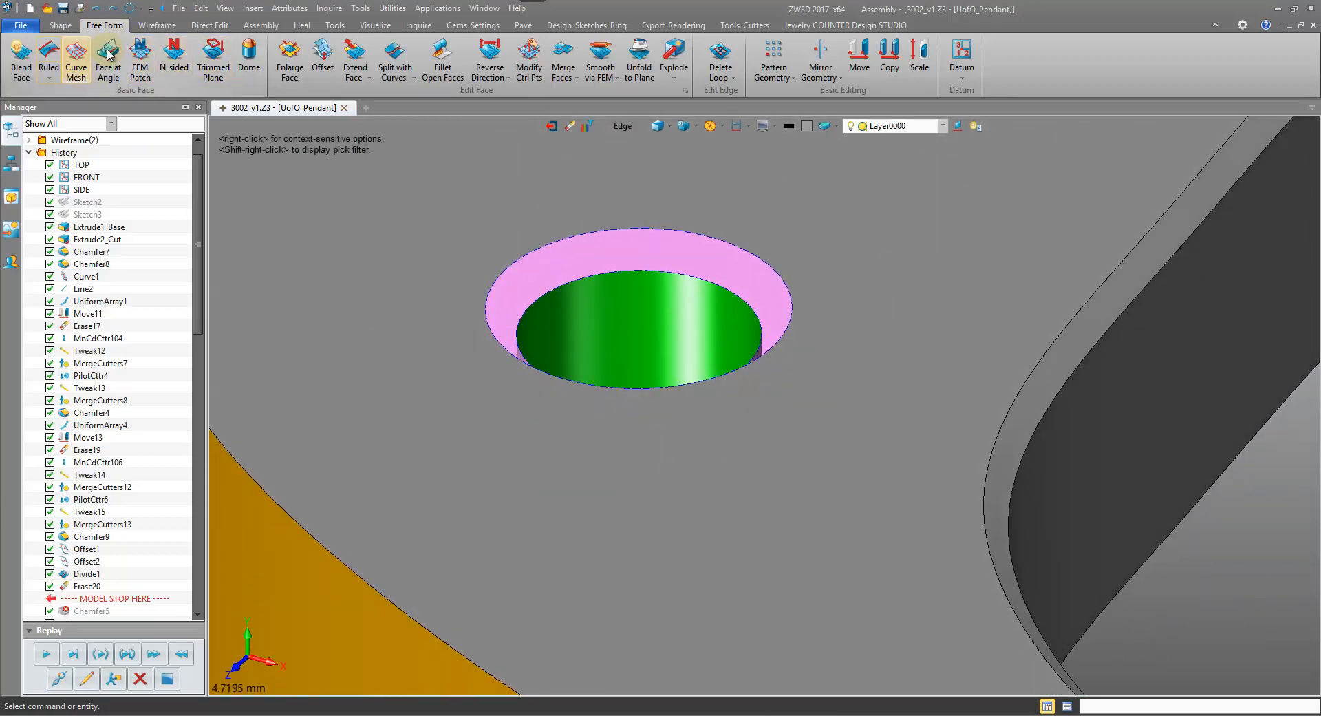
Step: Preview a circular bi-rail blend along the hole rim and change how its radius is entered
left_click(48, 59)
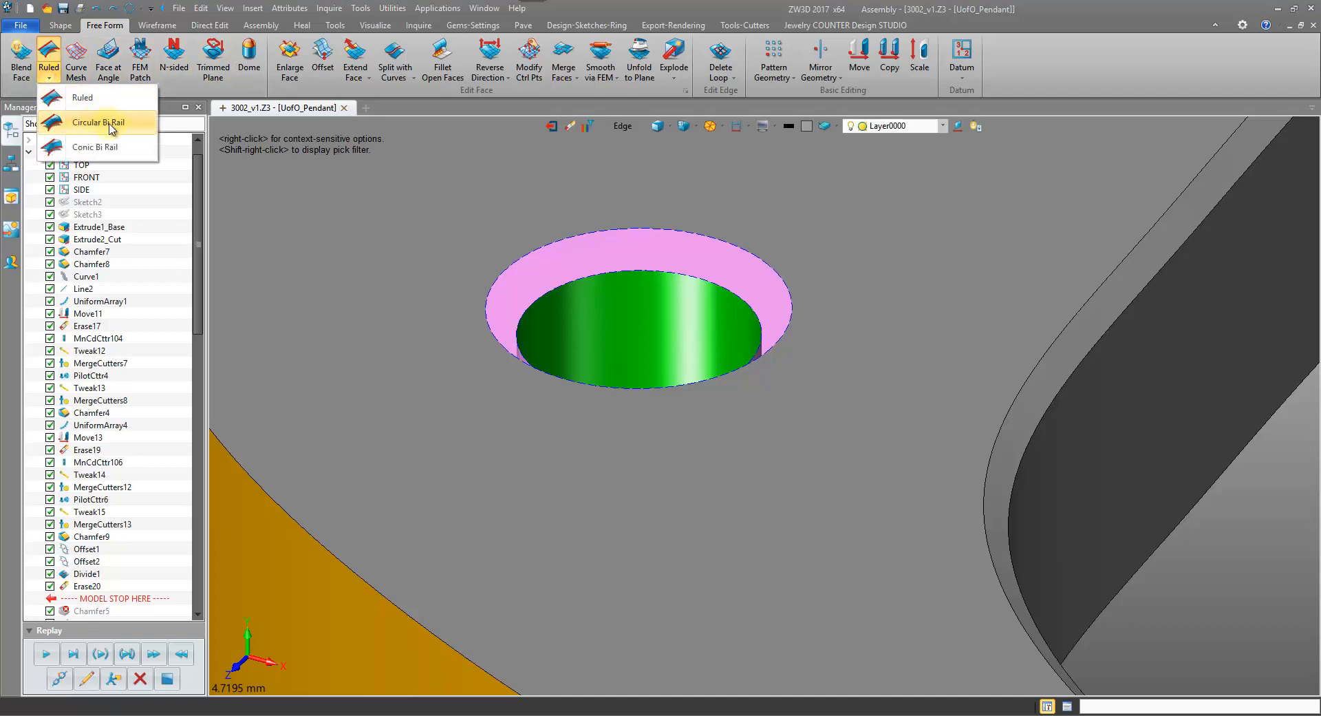
left_click(99, 123)
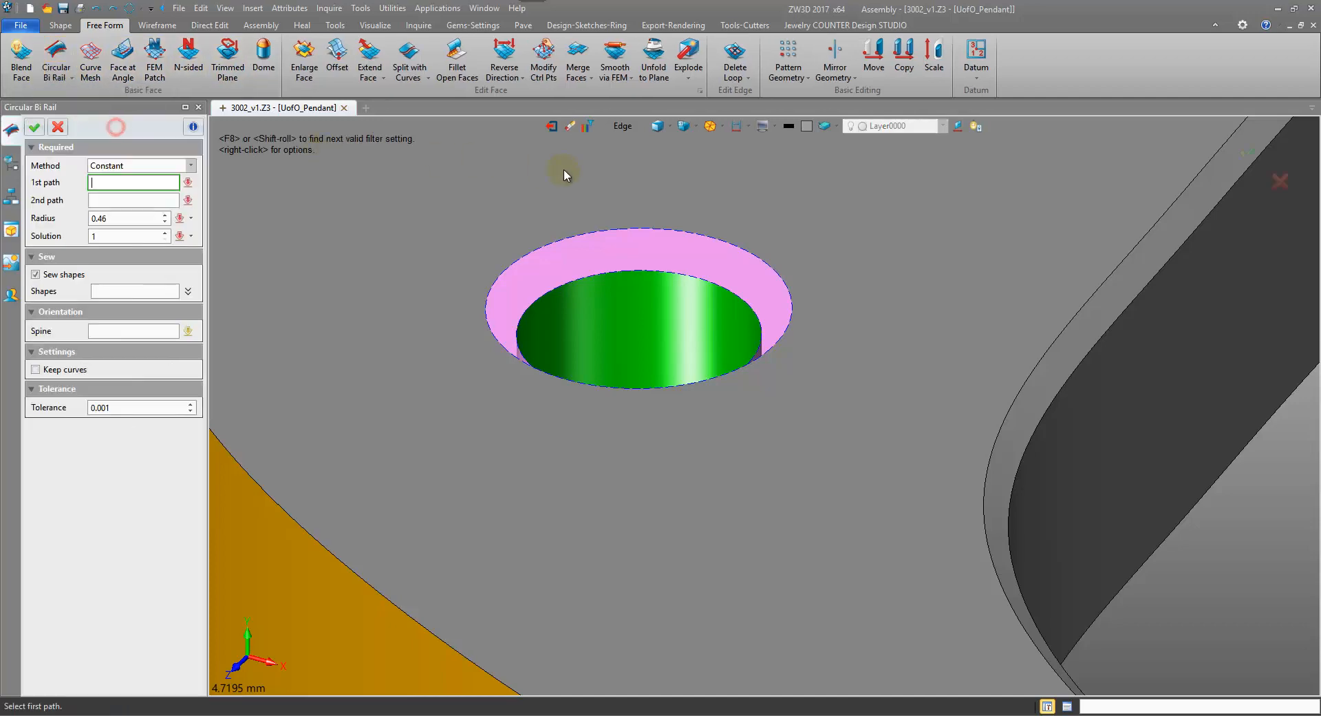
left_click(648, 273)
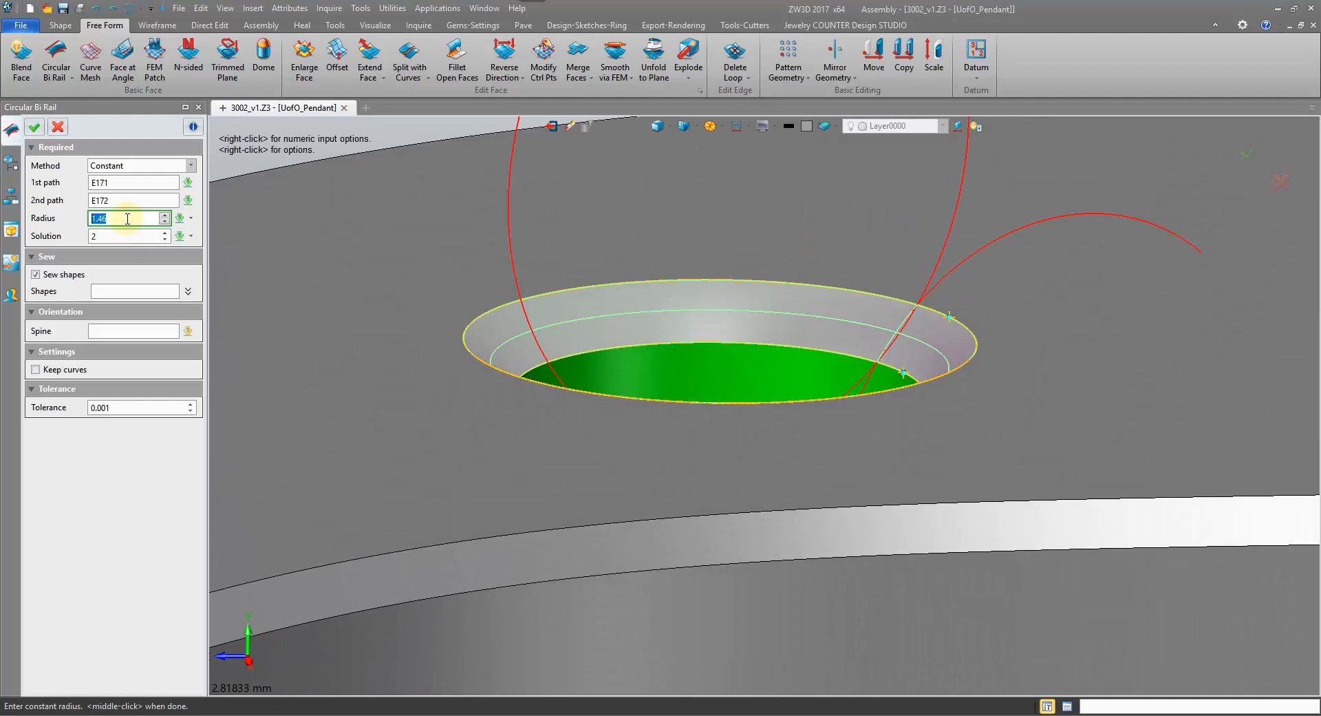
right_click(493, 316)
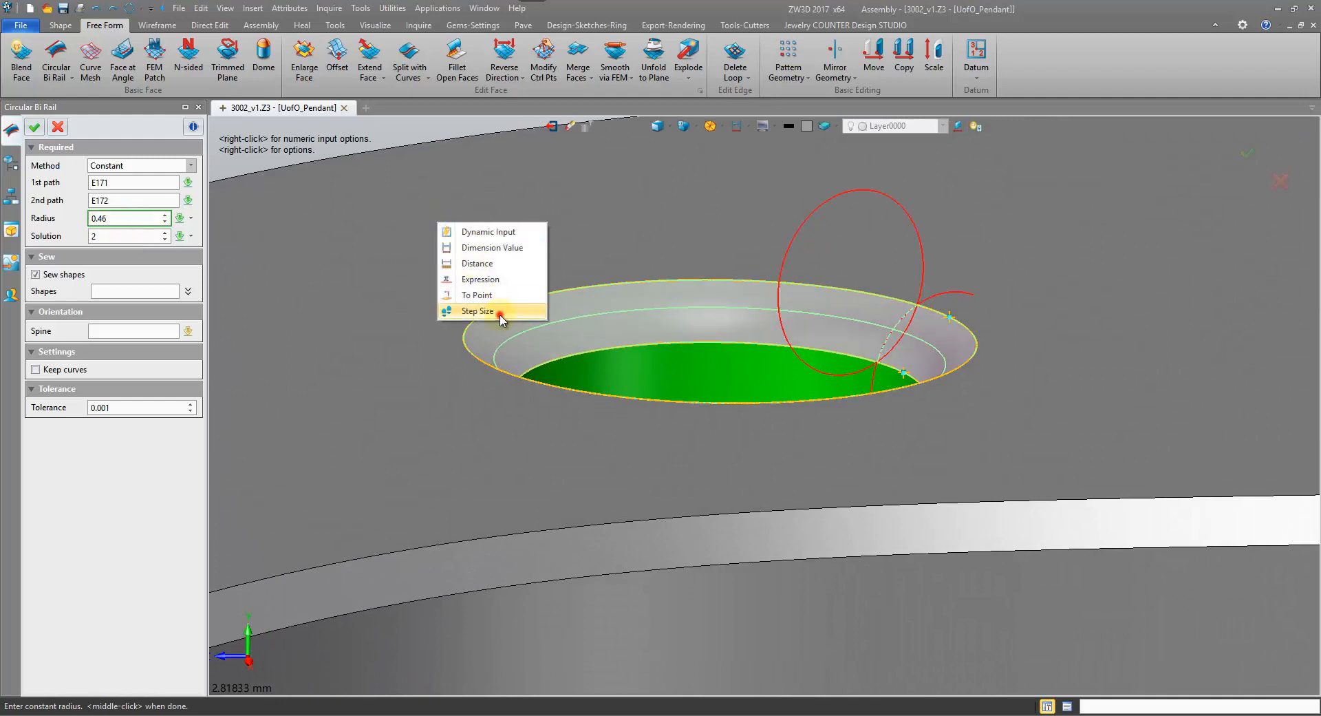
left_click(477, 311)
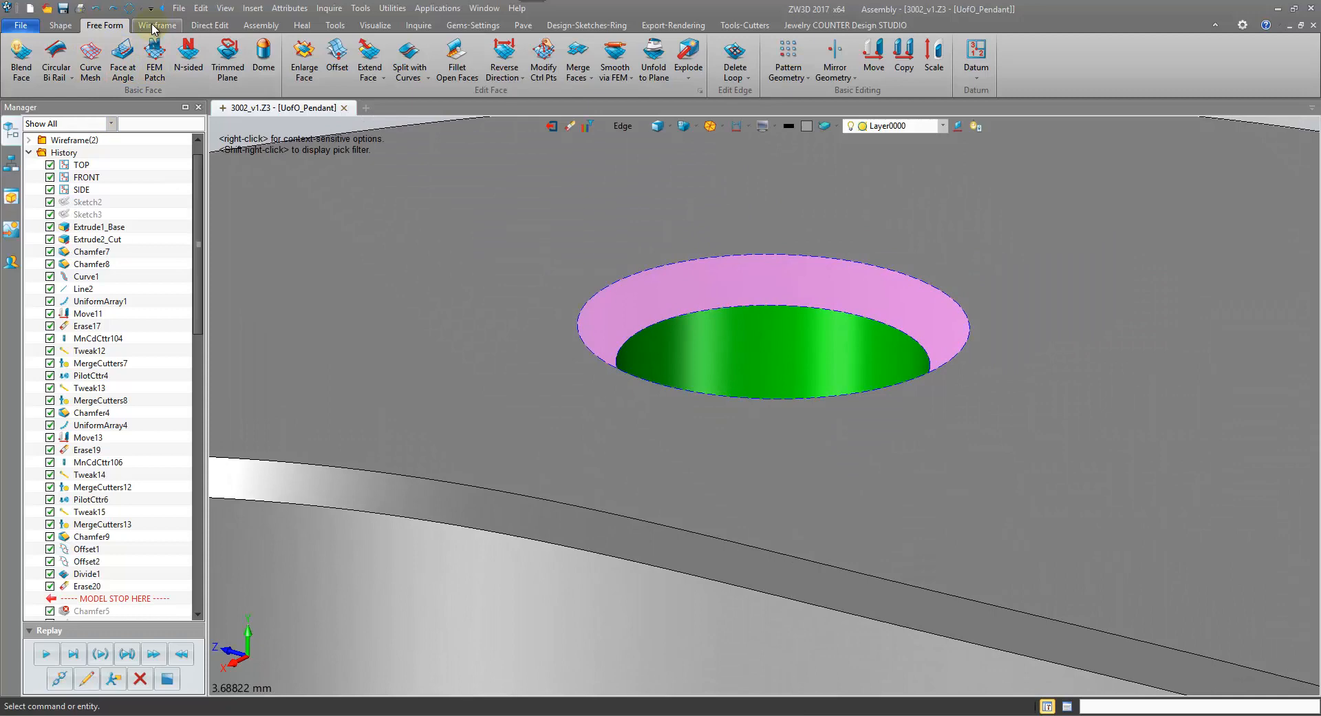
Step: Start a Loft from the Shape commands with the base plate as boolean shape, before abandoning it
left_click(59, 25)
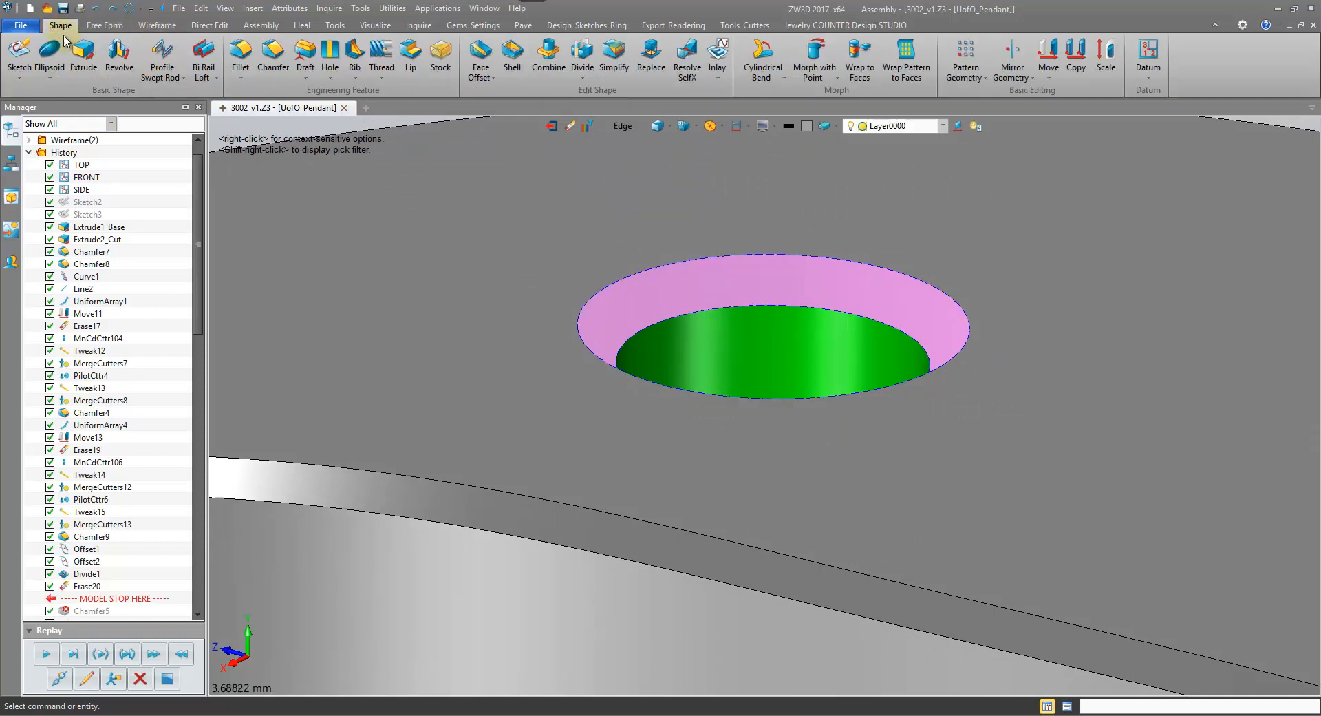
left_click(198, 56)
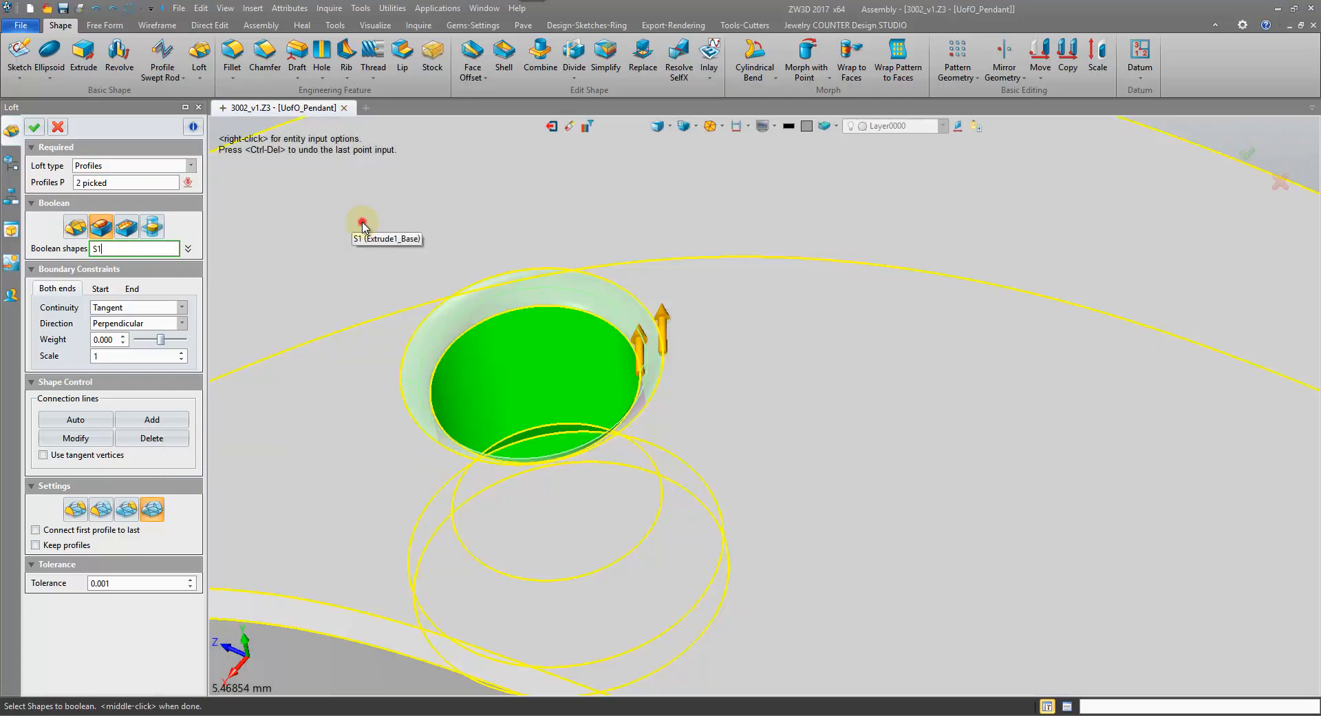
left_click(33, 127)
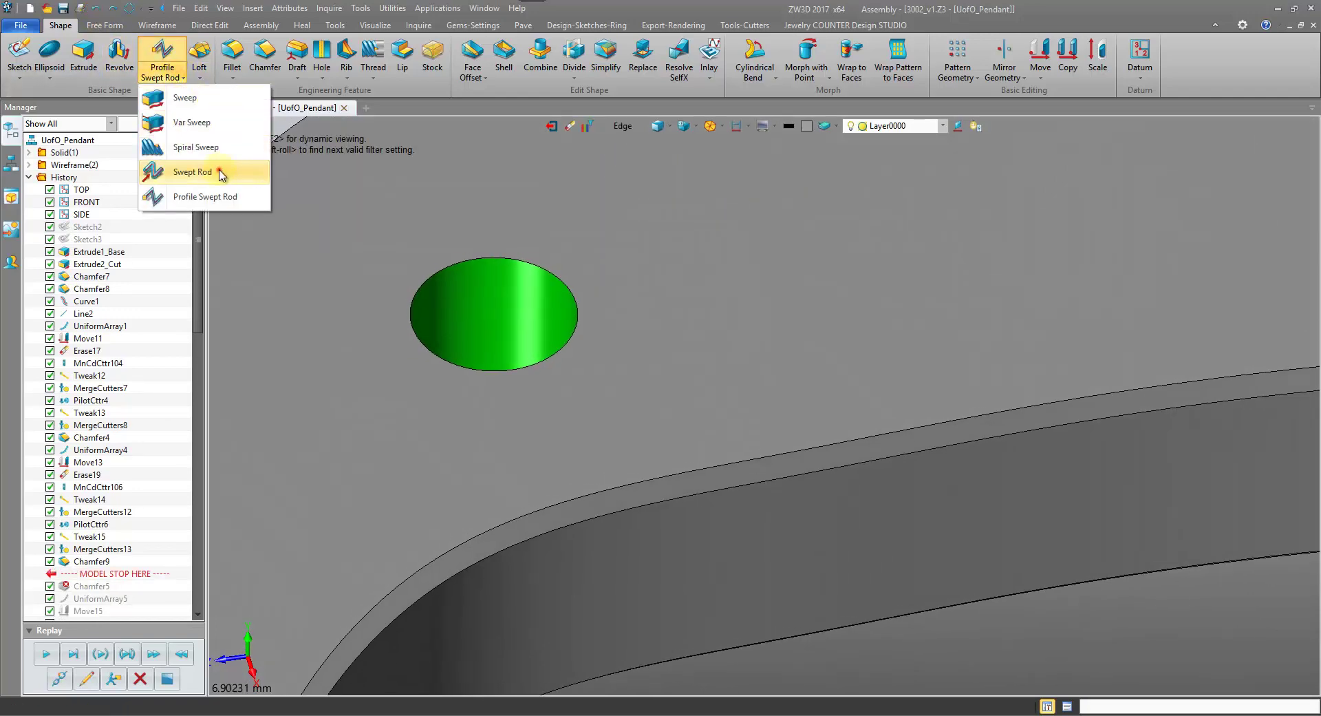
Step: Sweep a 0.5-diameter rod along the hole's edge curve, creating Rod1
left_click(192, 172)
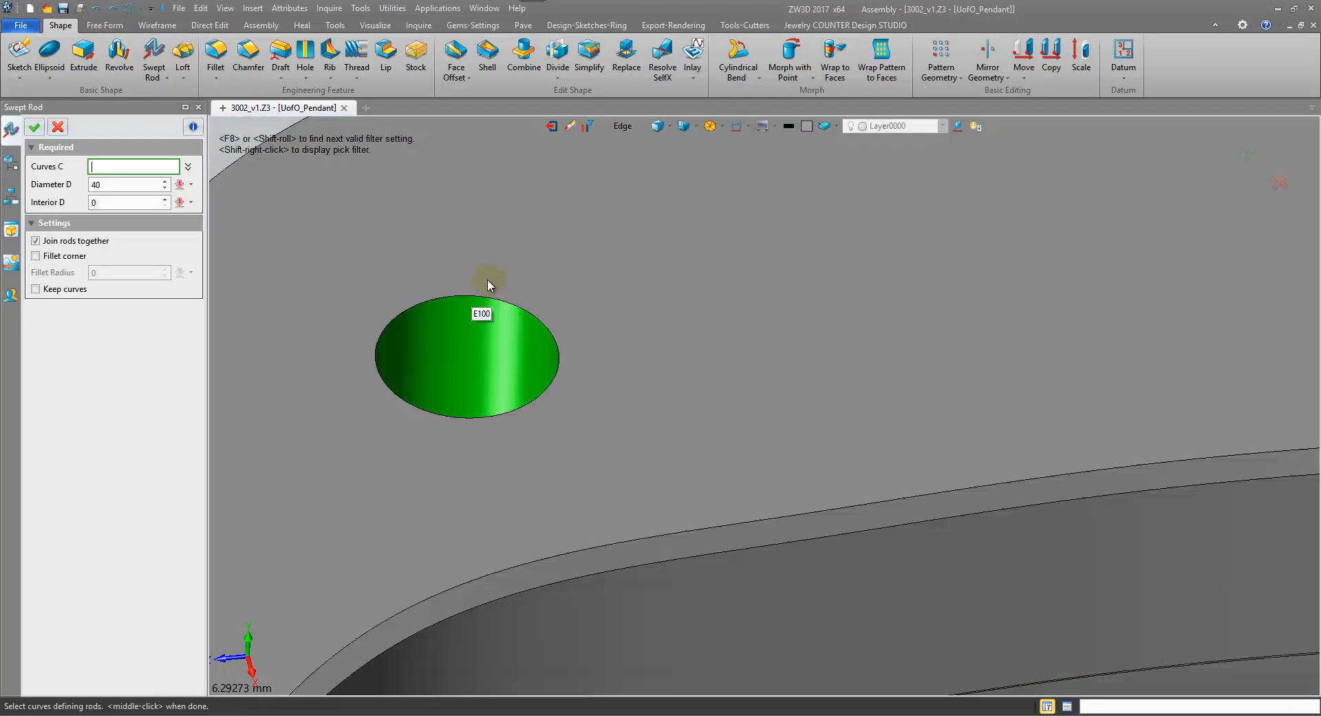
left_click(468, 354)
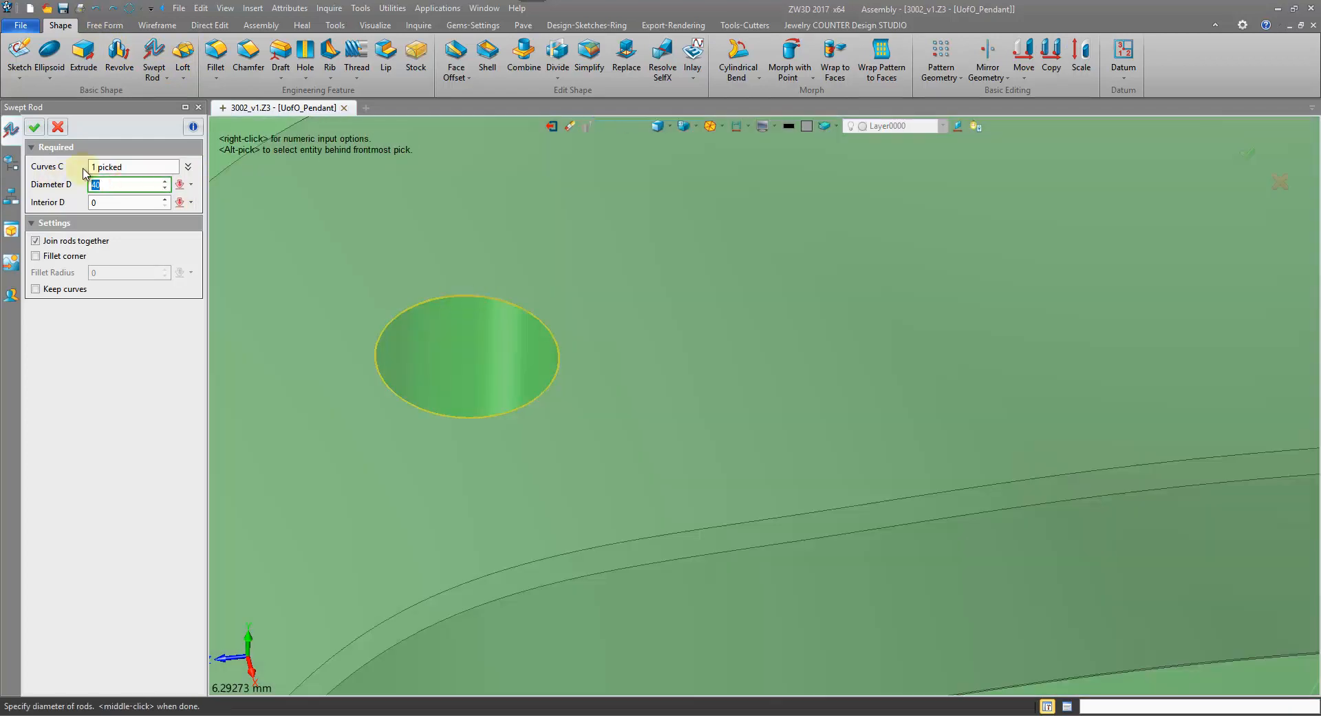
type("0.5")
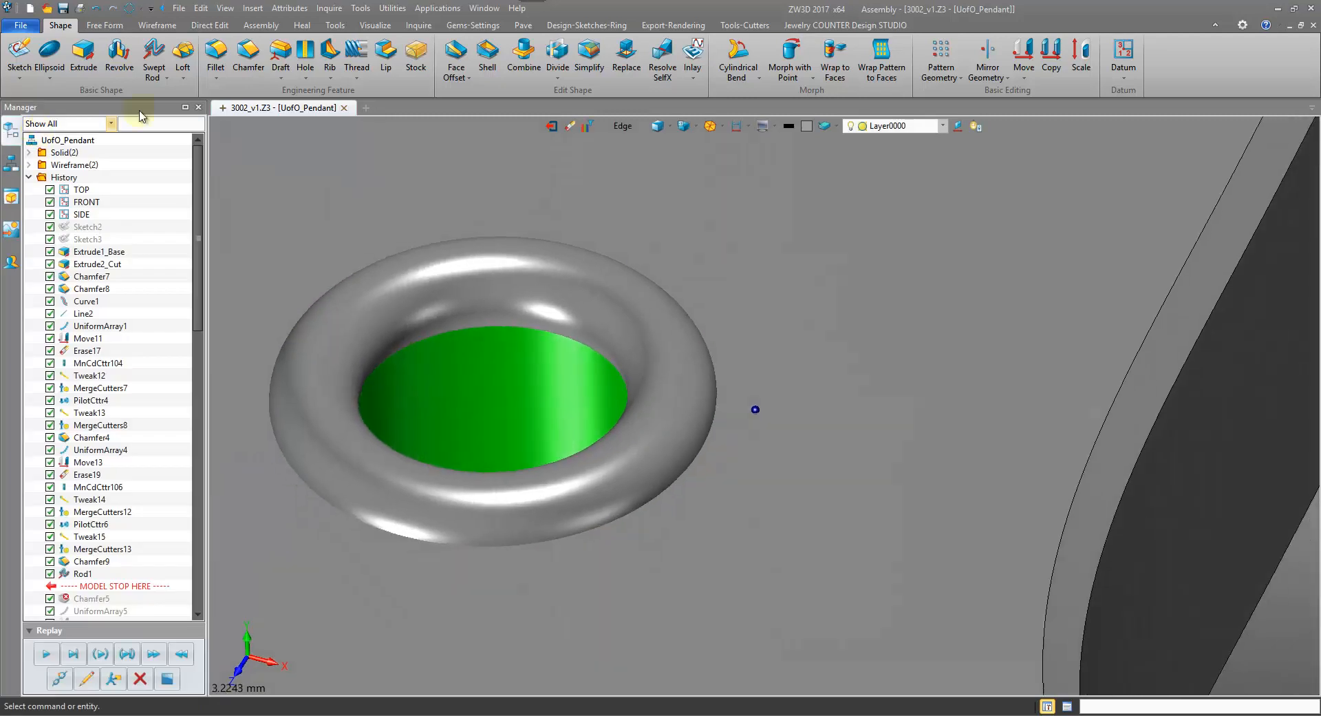
Step: Browse the Curve on Face list, then the Free Form split-and-trim face commands
left_click(157, 24)
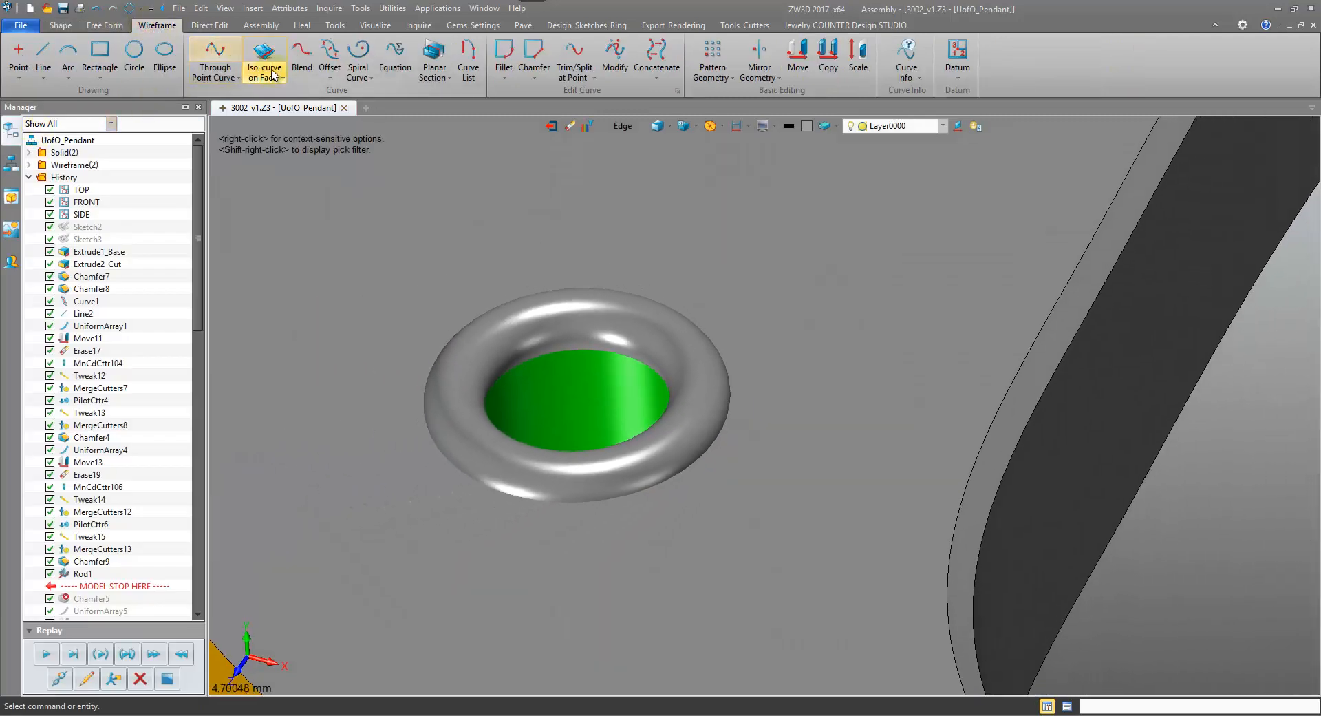
left_click(264, 65)
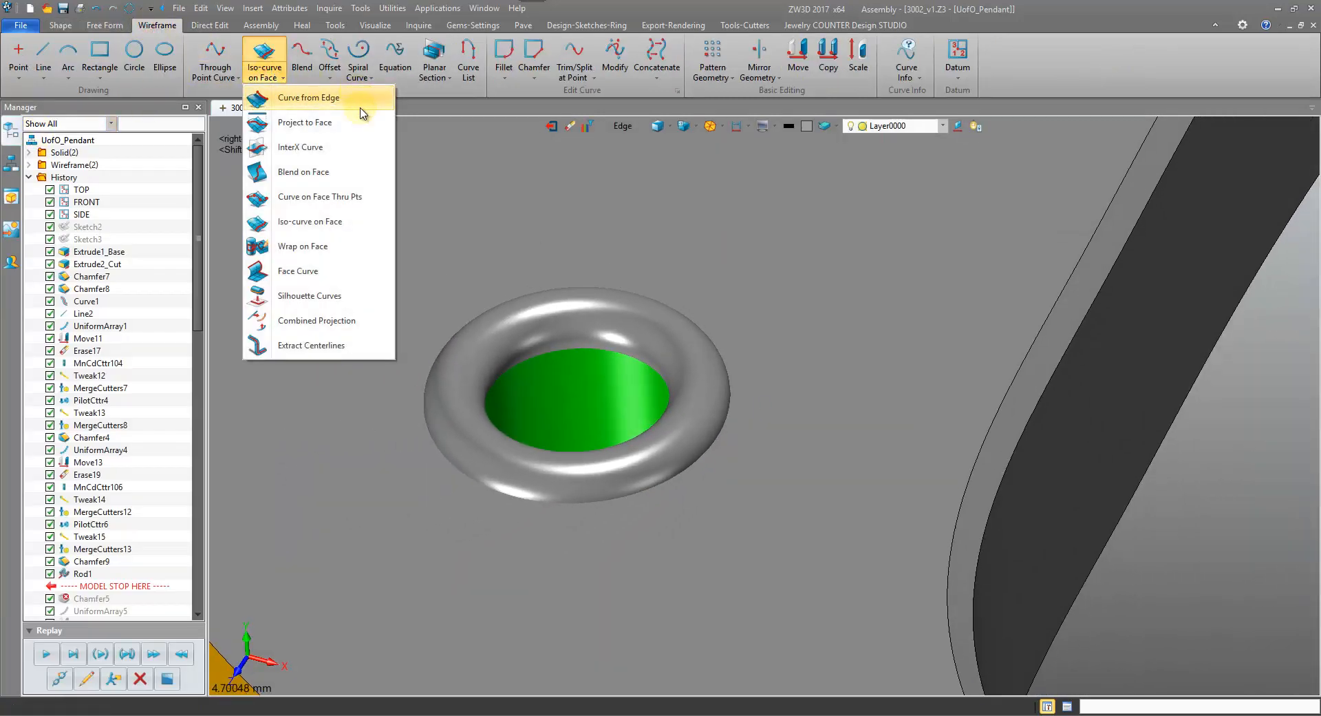
mouse_move(333, 128)
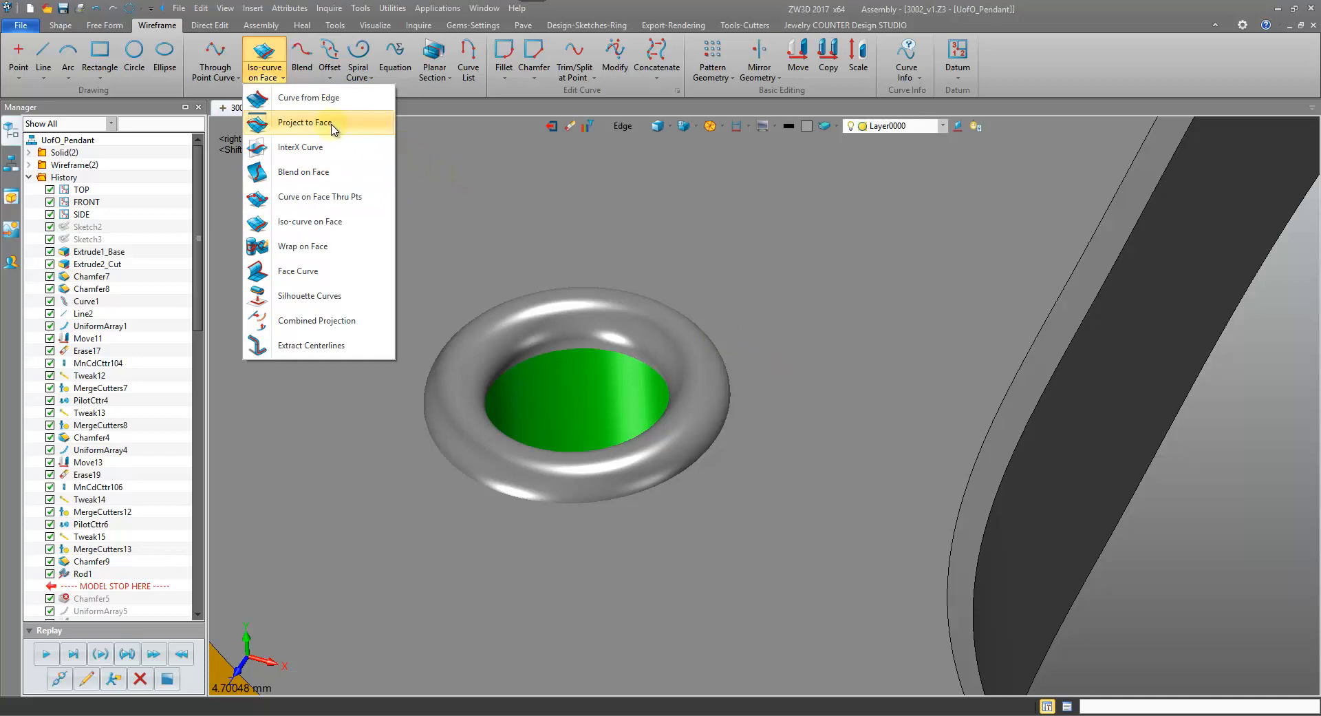
mouse_move(96, 33)
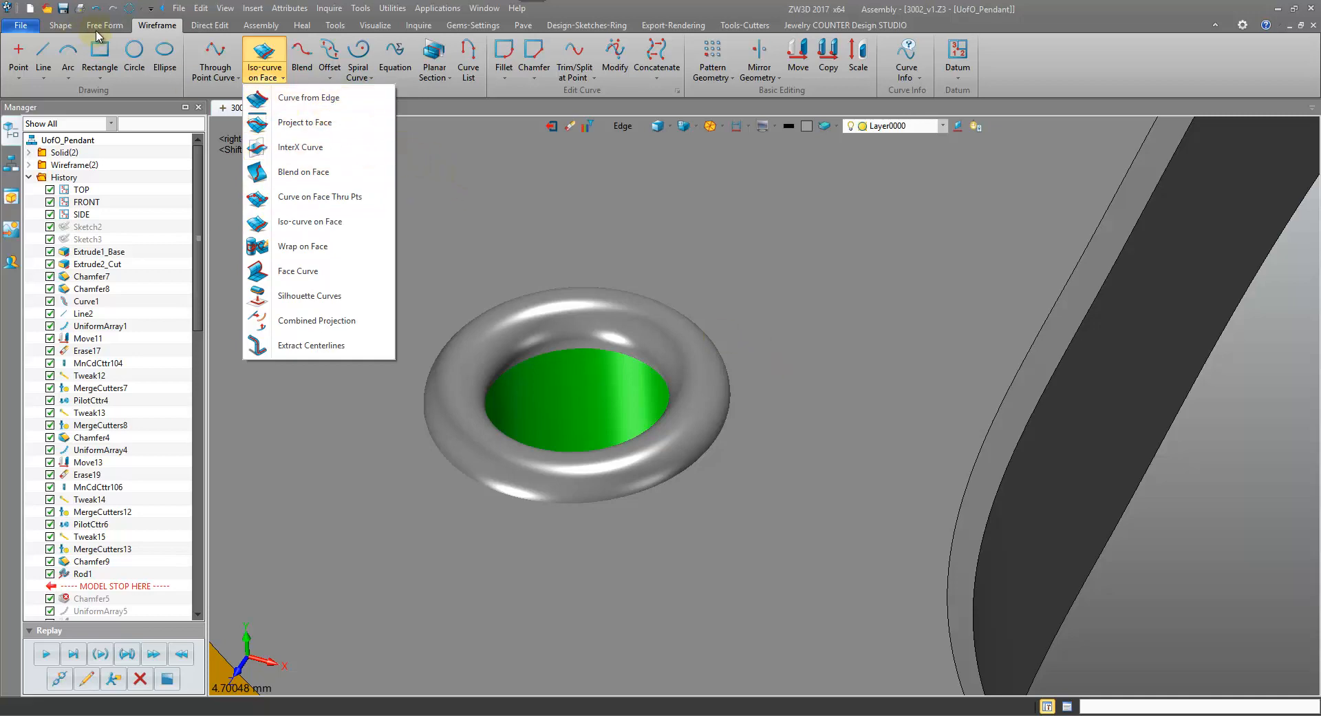
left_click(105, 25)
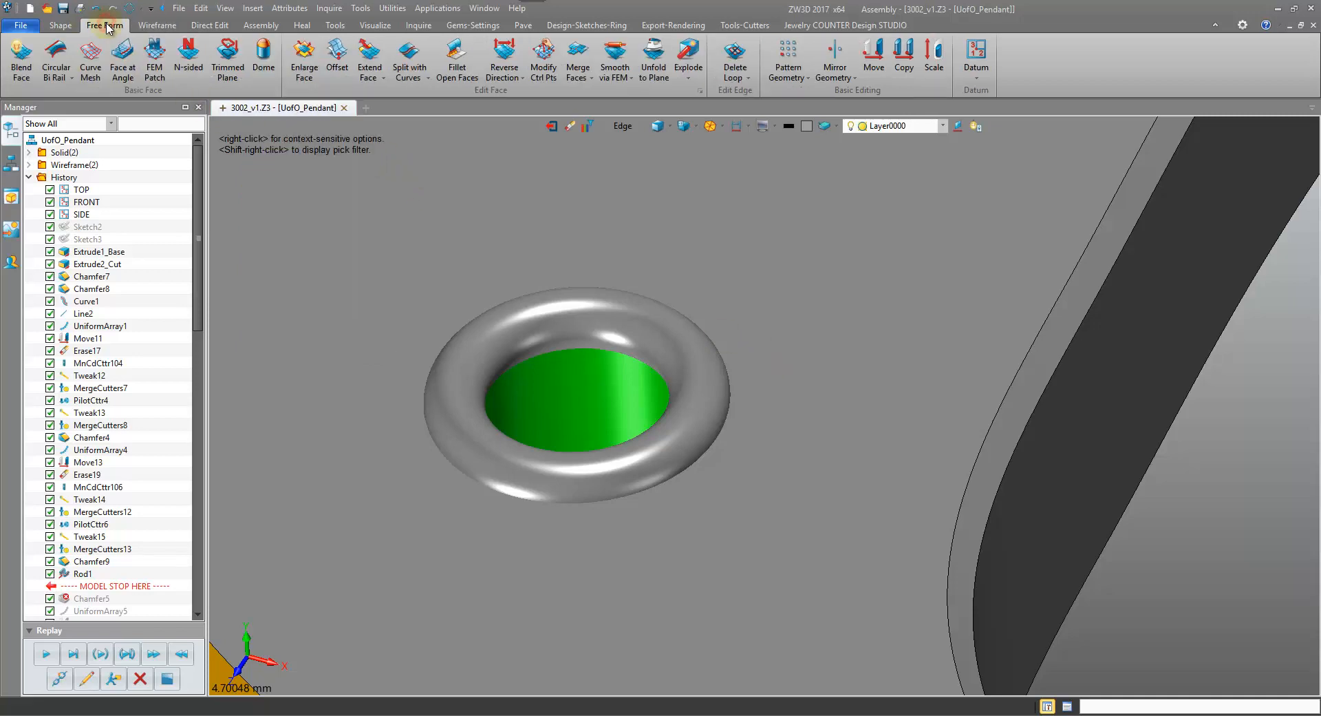
left_click(409, 55)
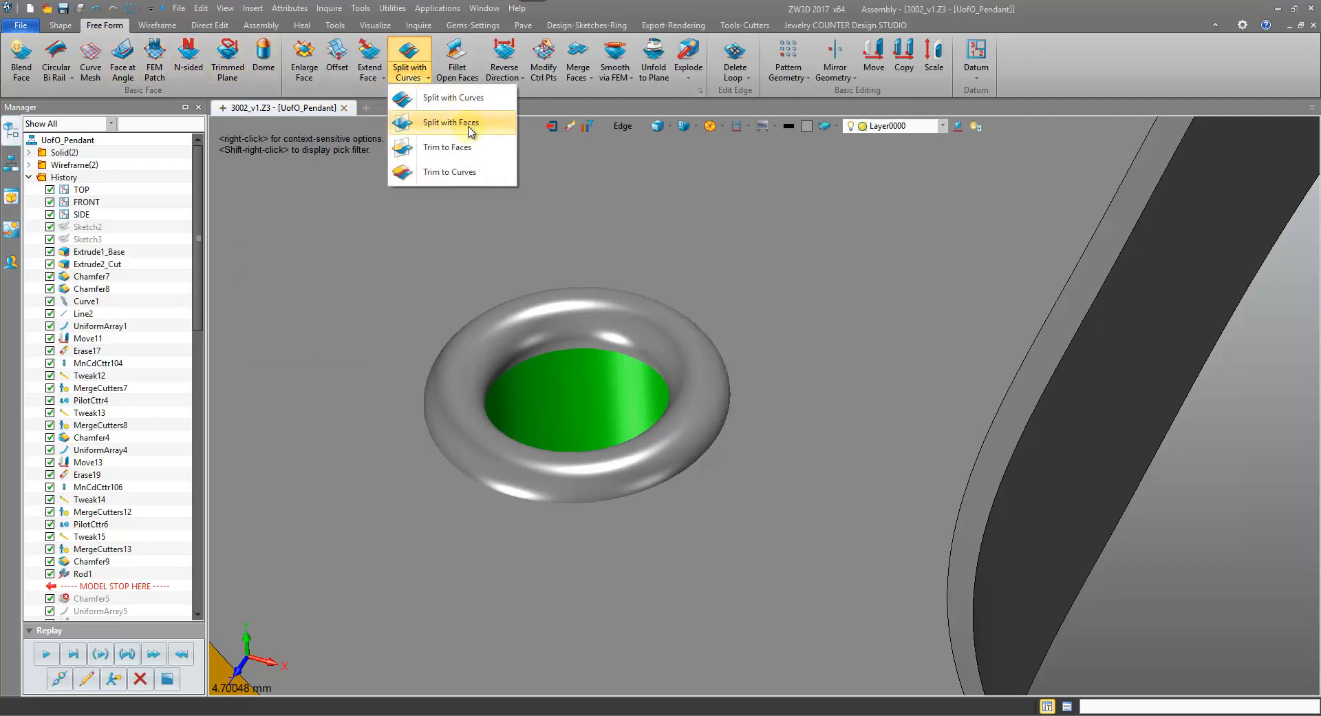
Step: Split the plate faces with the rod, discarding the rod afterward (Split1)
left_click(450, 122)
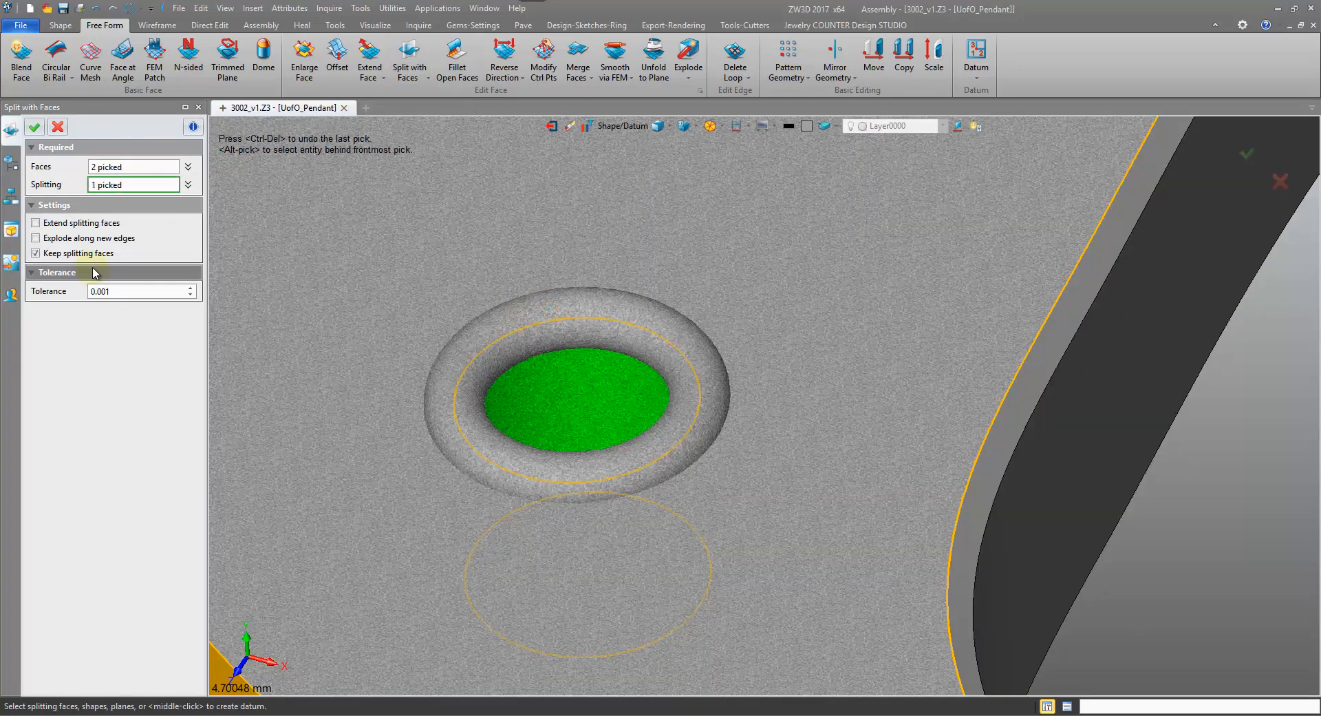
left_click(35, 253)
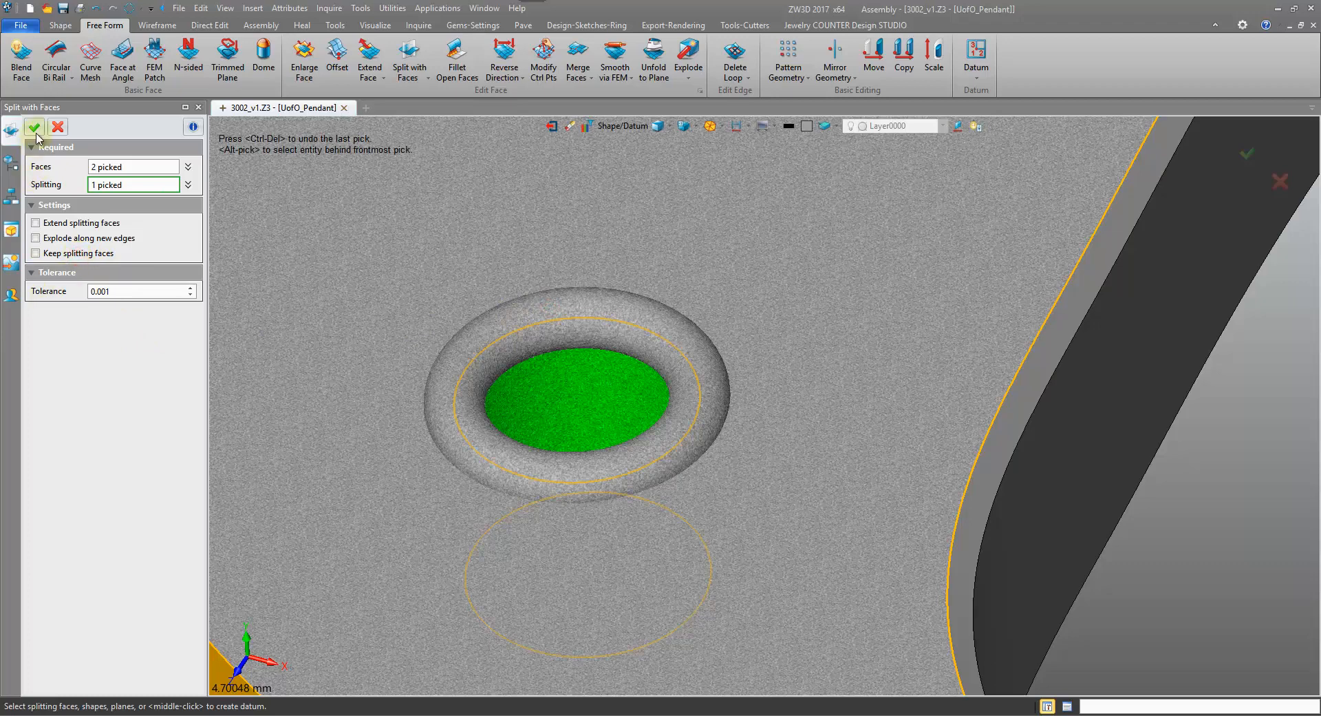
left_click(35, 127)
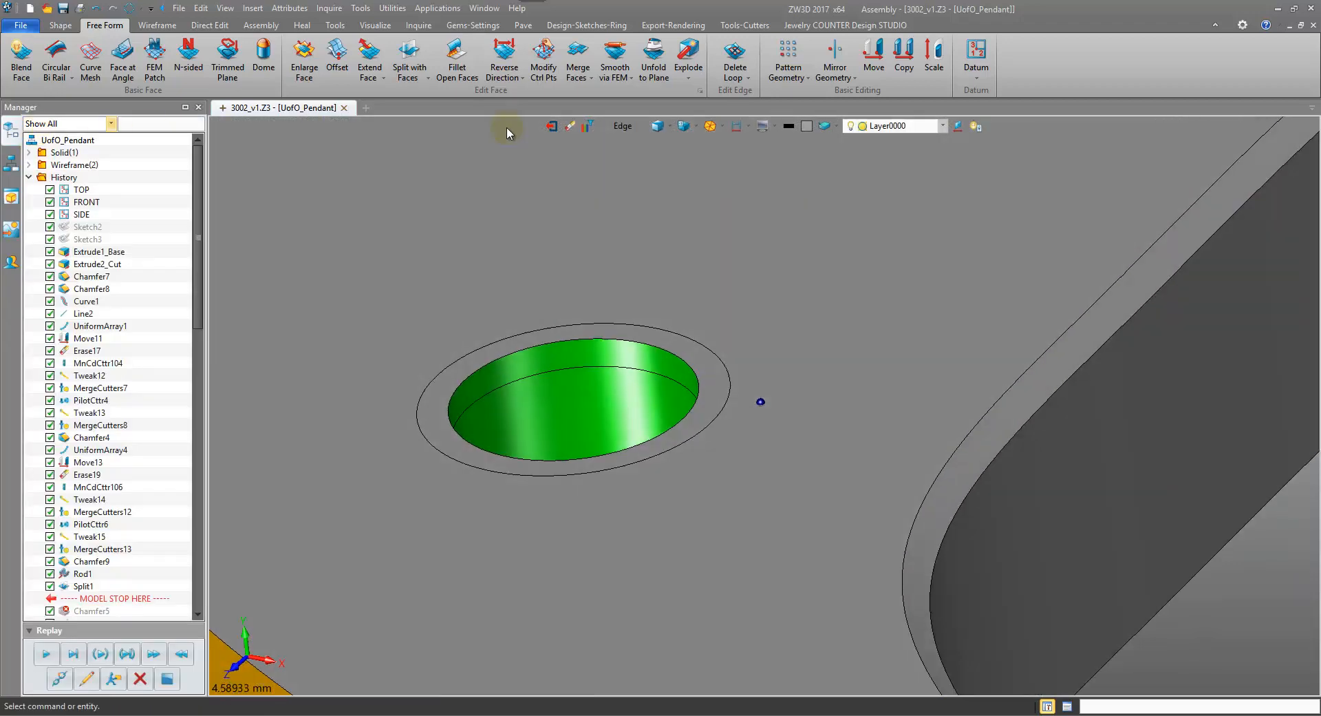
Step: Select the split rim and outer ring faces to erase, then revert to the Rod1 state
left_click(553, 357)
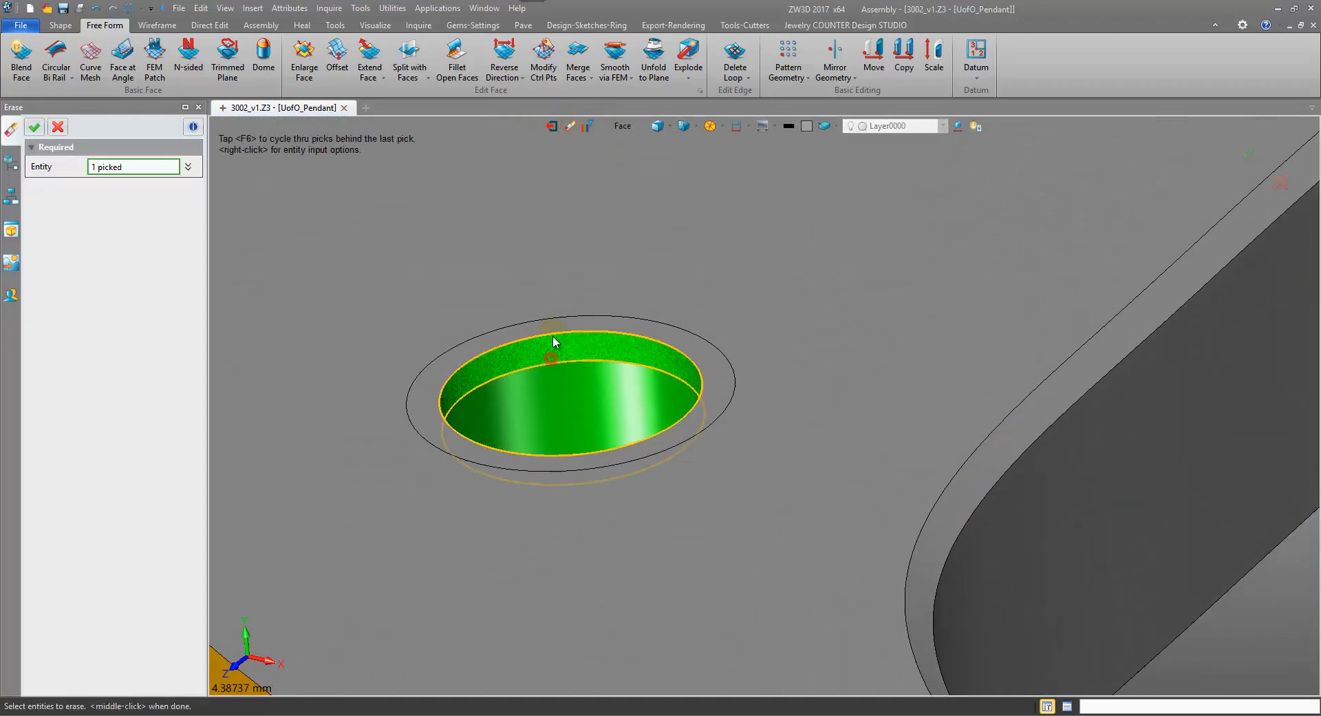
left_click(555, 341)
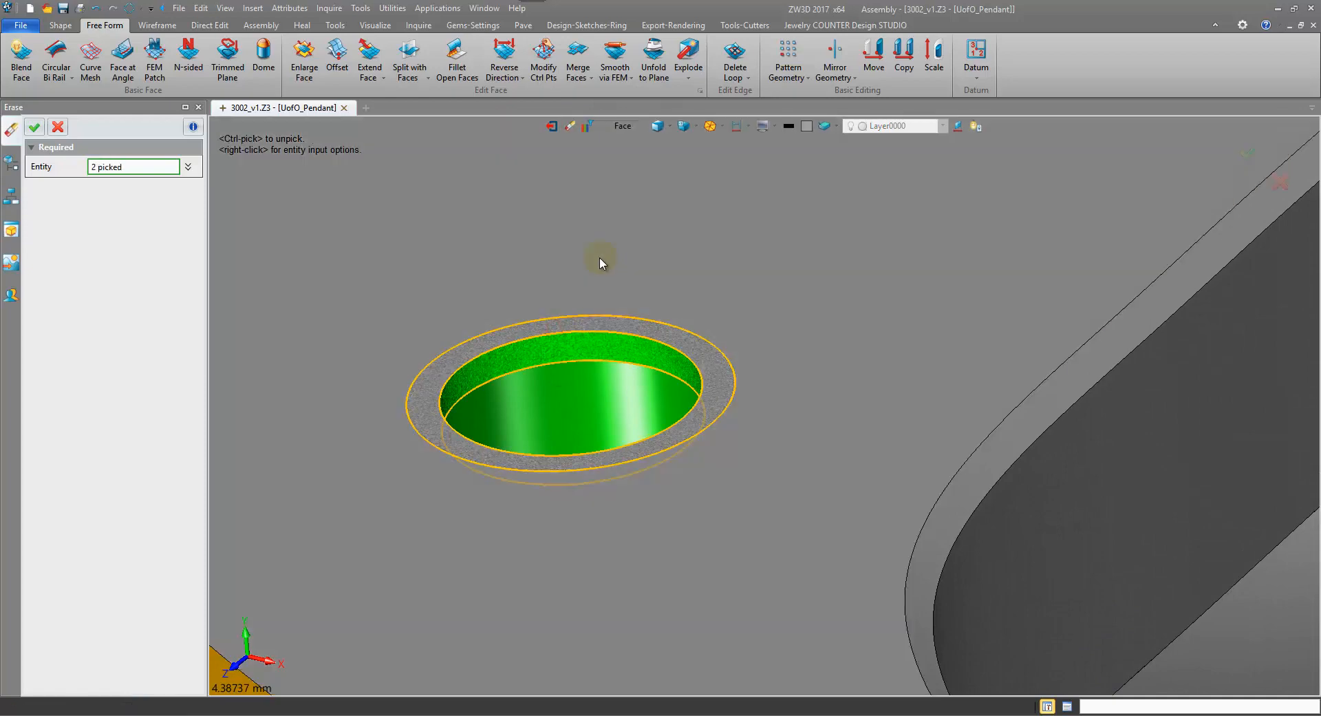
left_click(58, 127)
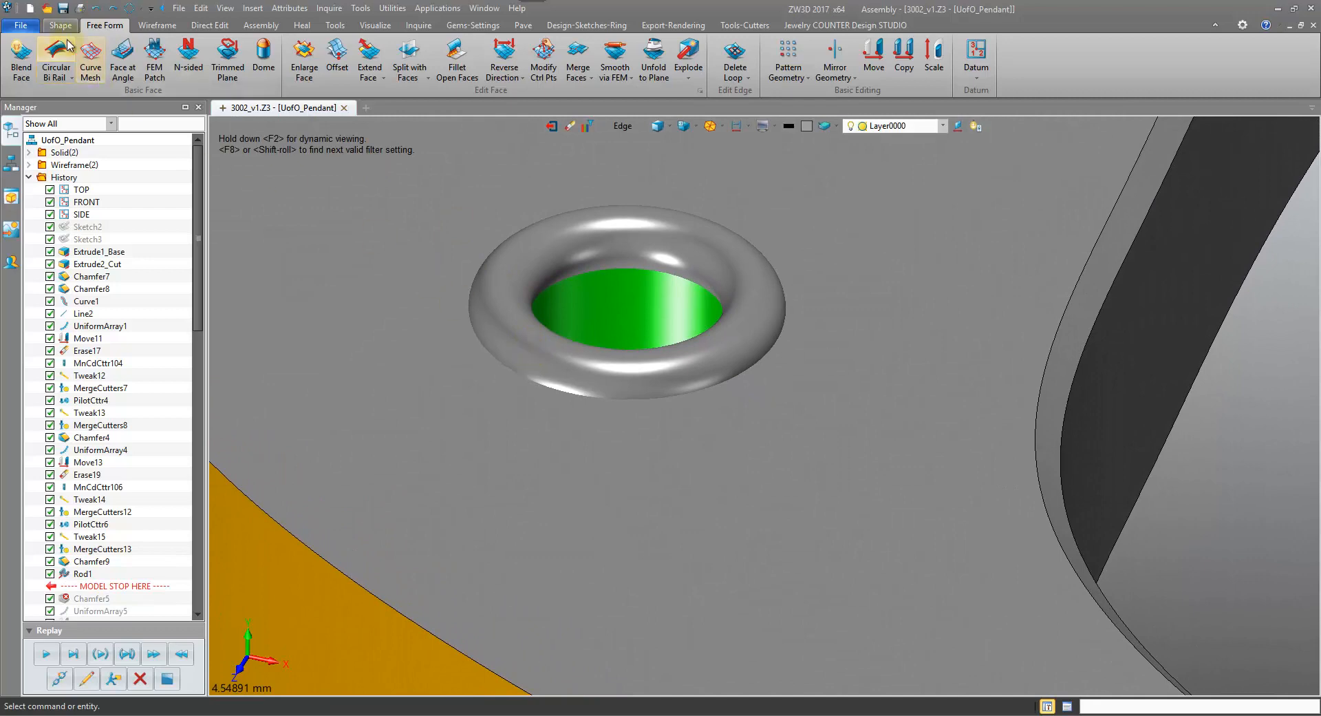
Step: Start a new Split with Faces from the Free Form tab, plate's top face picked
left_click(59, 25)
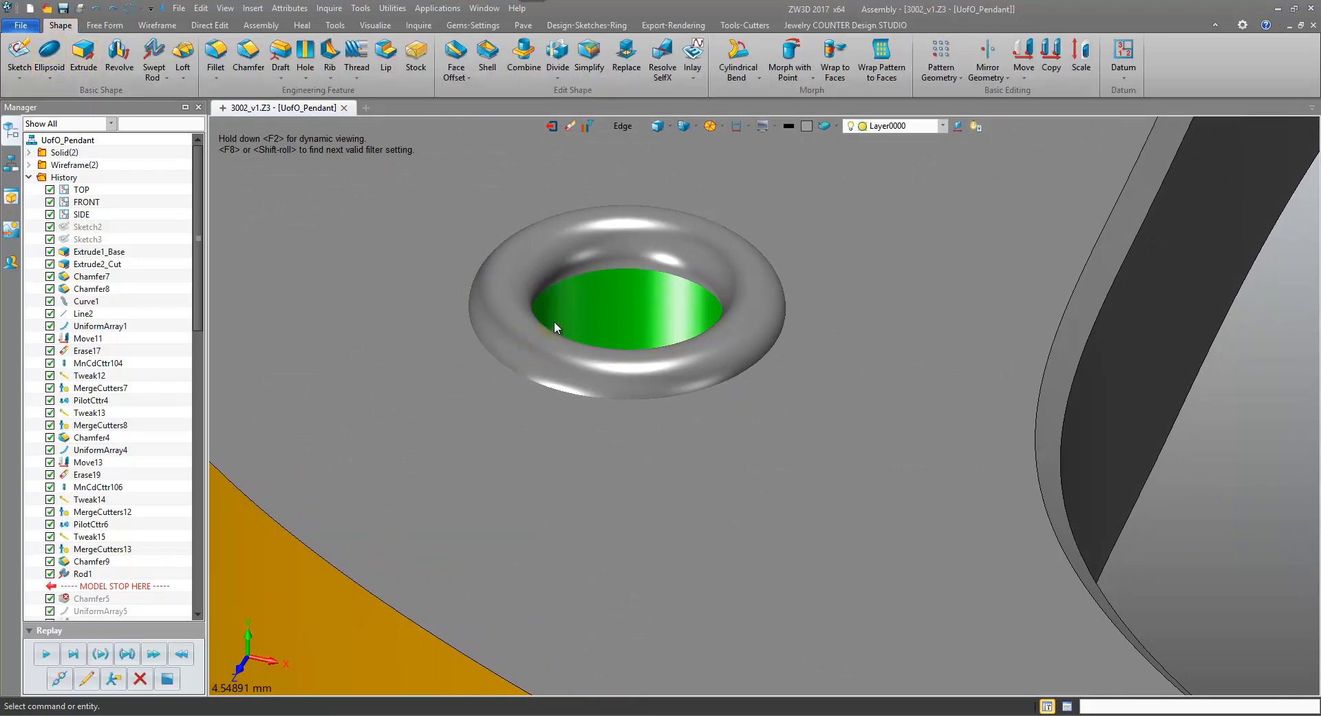
mouse_move(519, 405)
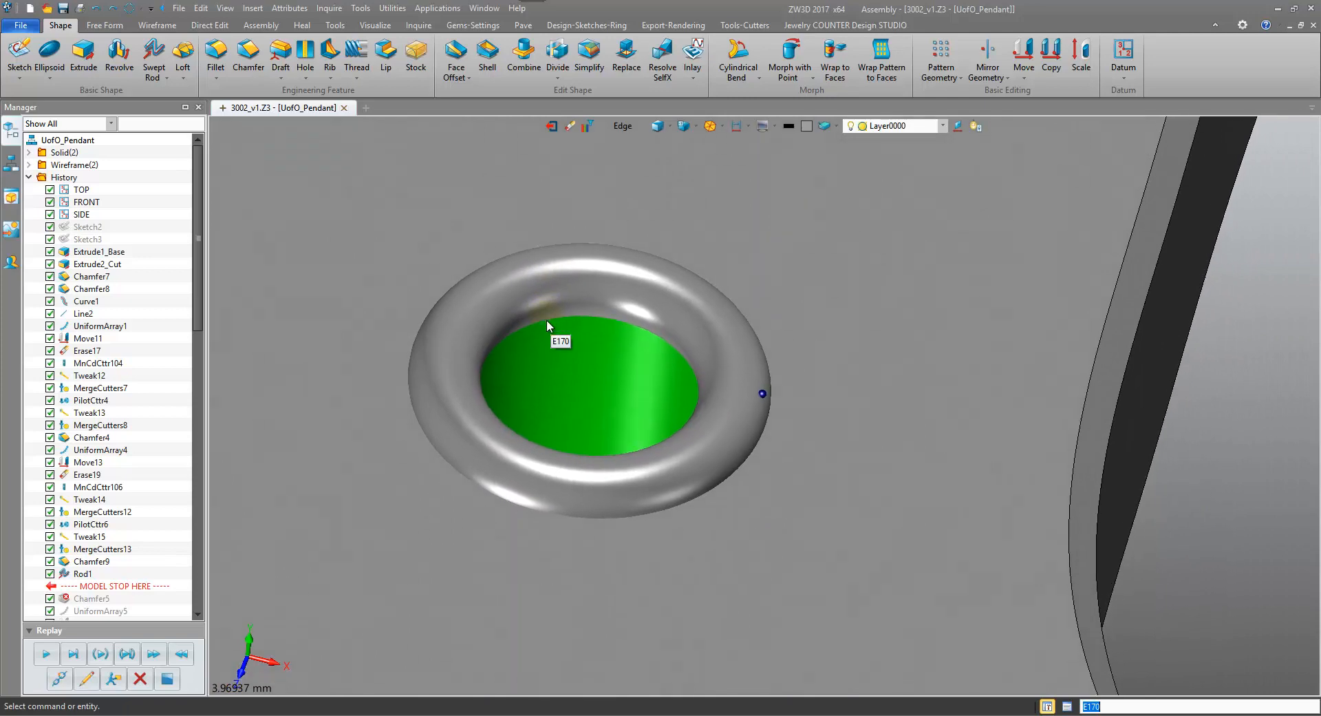
left_click(103, 25)
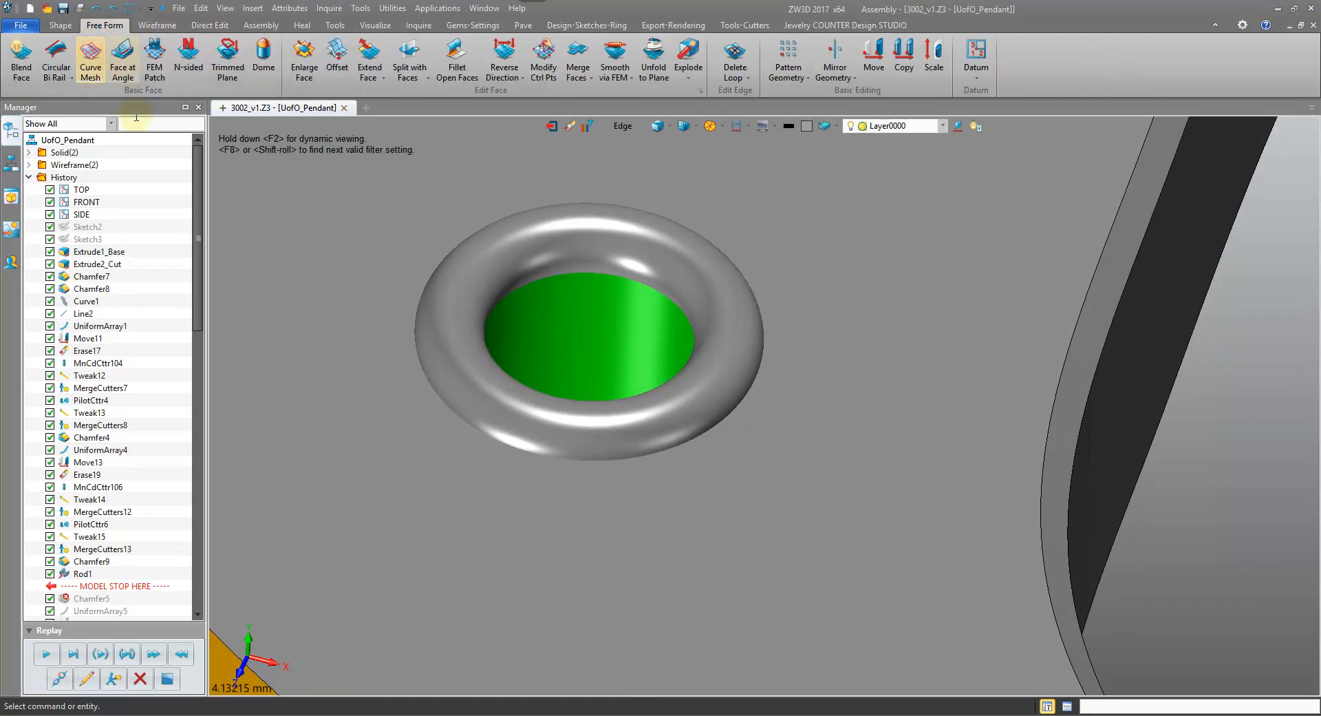
mouse_move(409, 56)
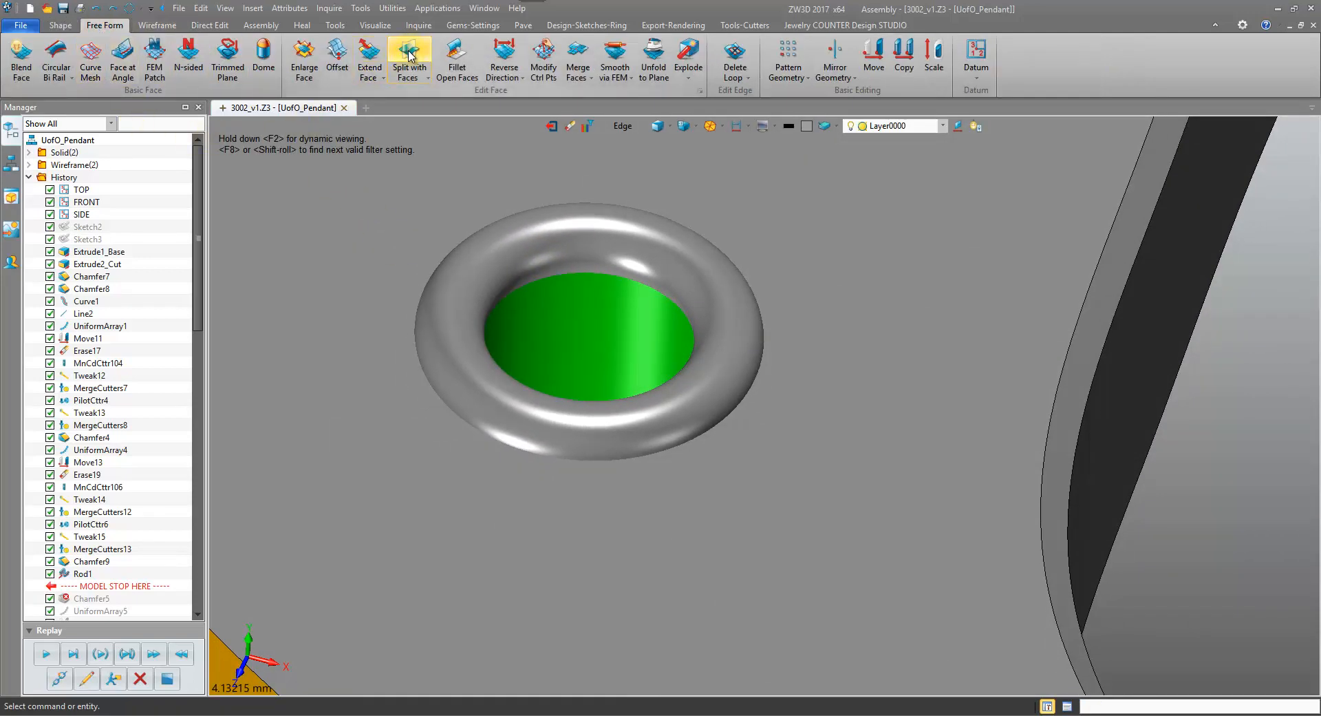
left_click(407, 59)
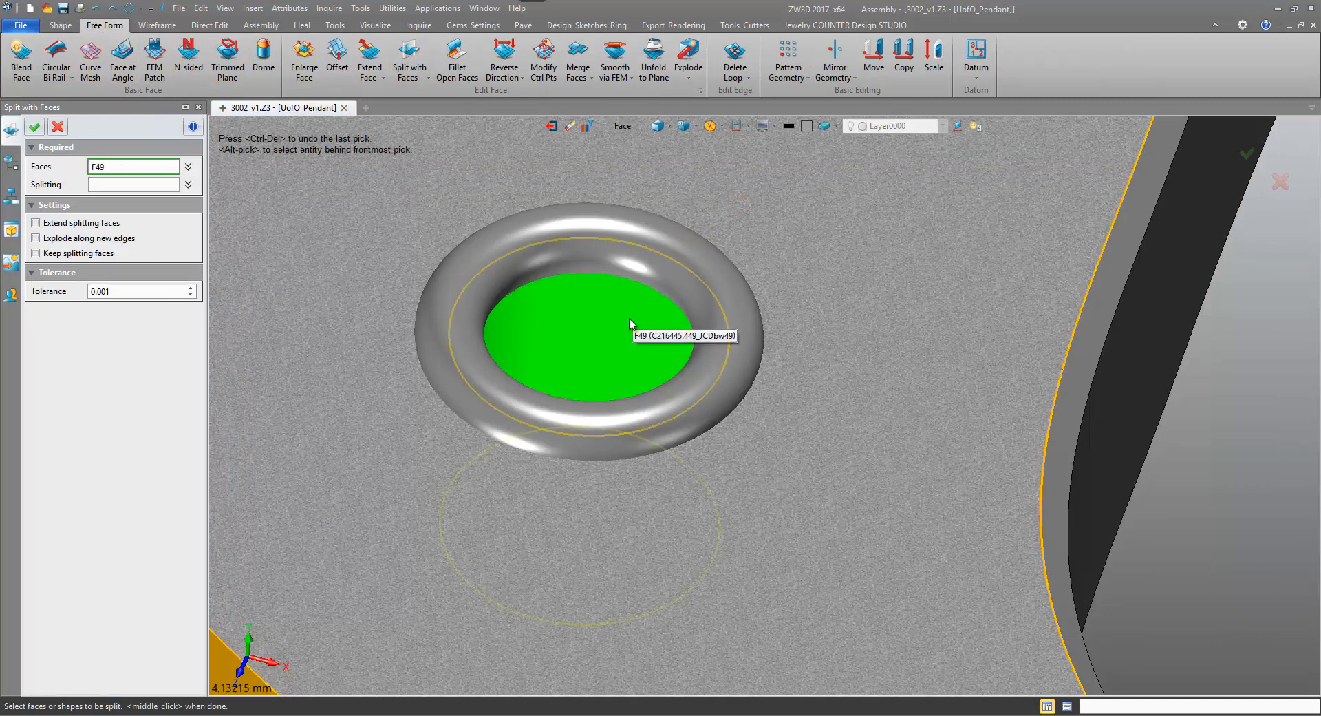
Step: Split the plate faces with rod S18, Keep splitting faces unchecked, creating Split1 after Rod1
left_click(509, 234)
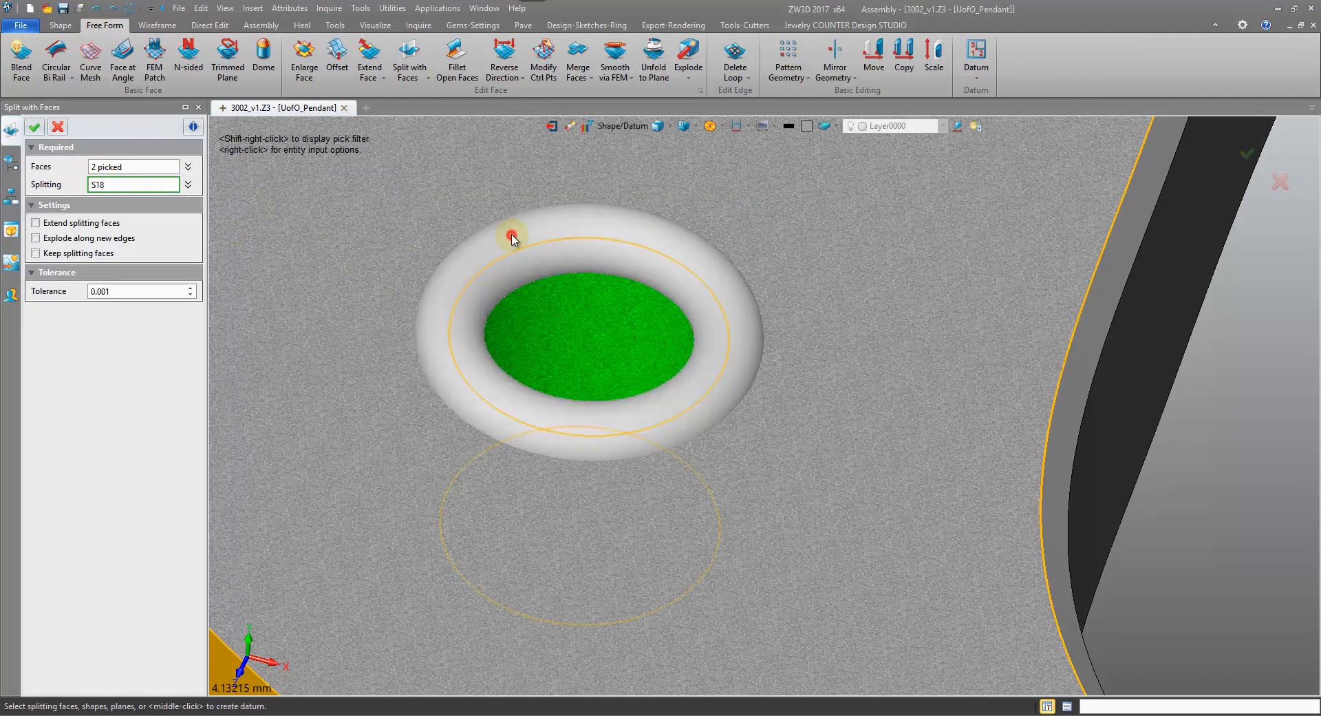
left_click(512, 234)
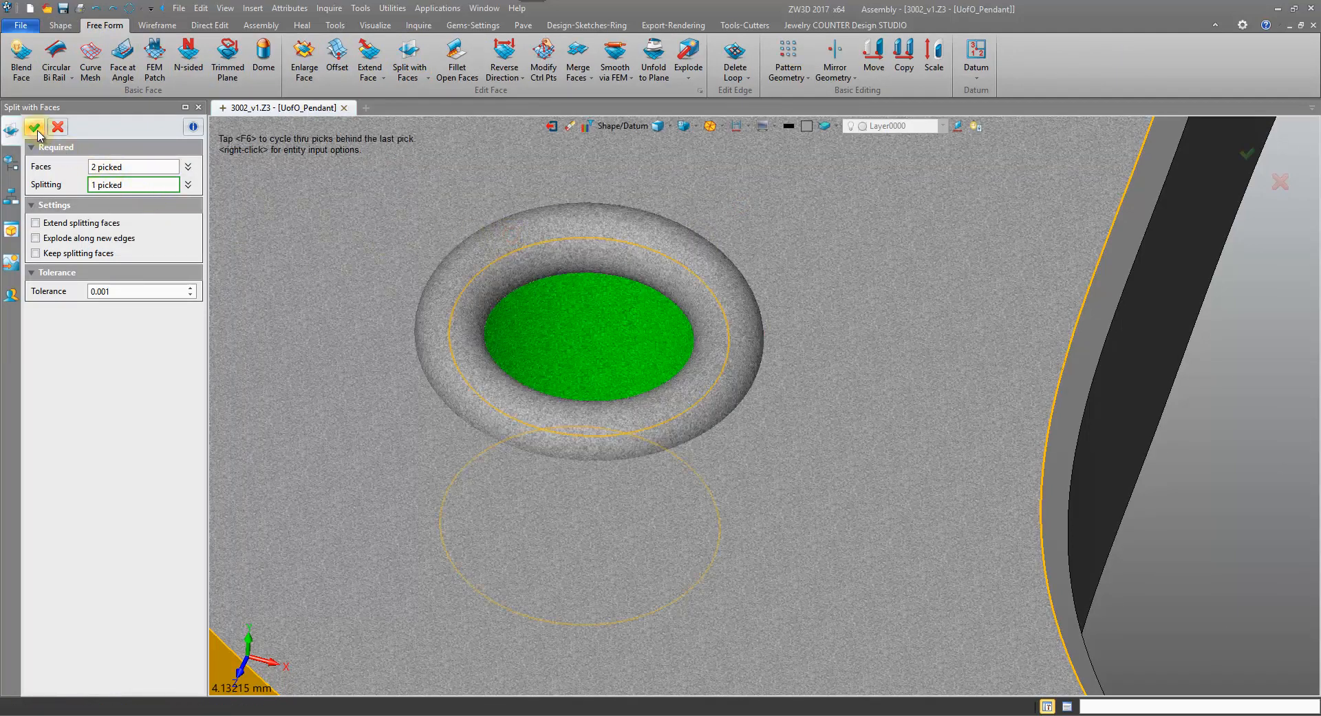
left_click(35, 127)
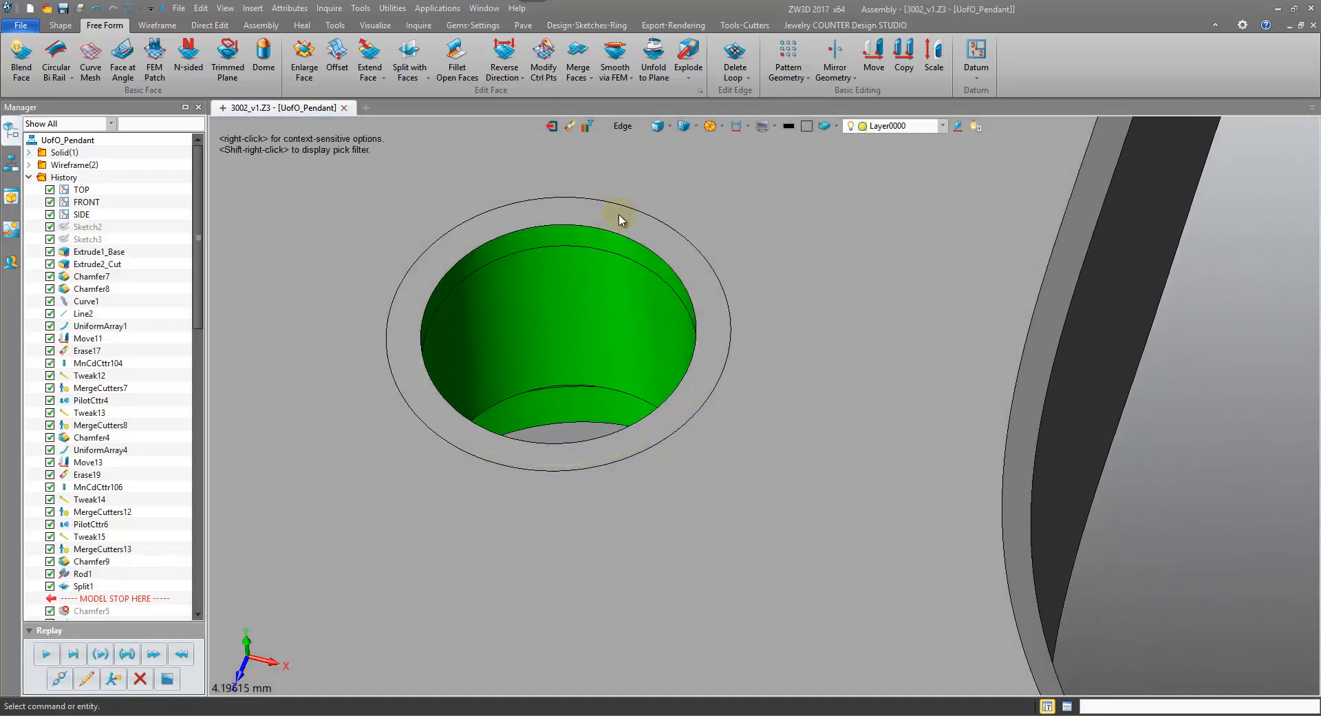
mouse_move(624, 223)
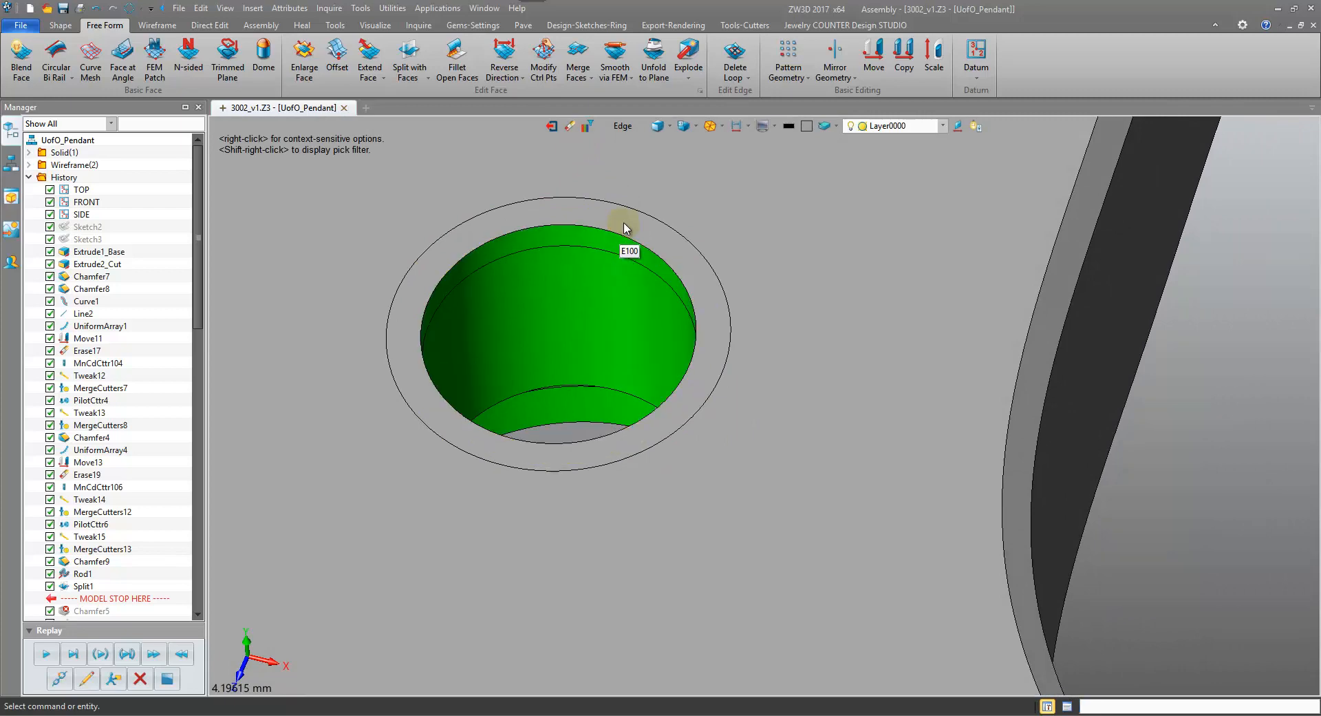